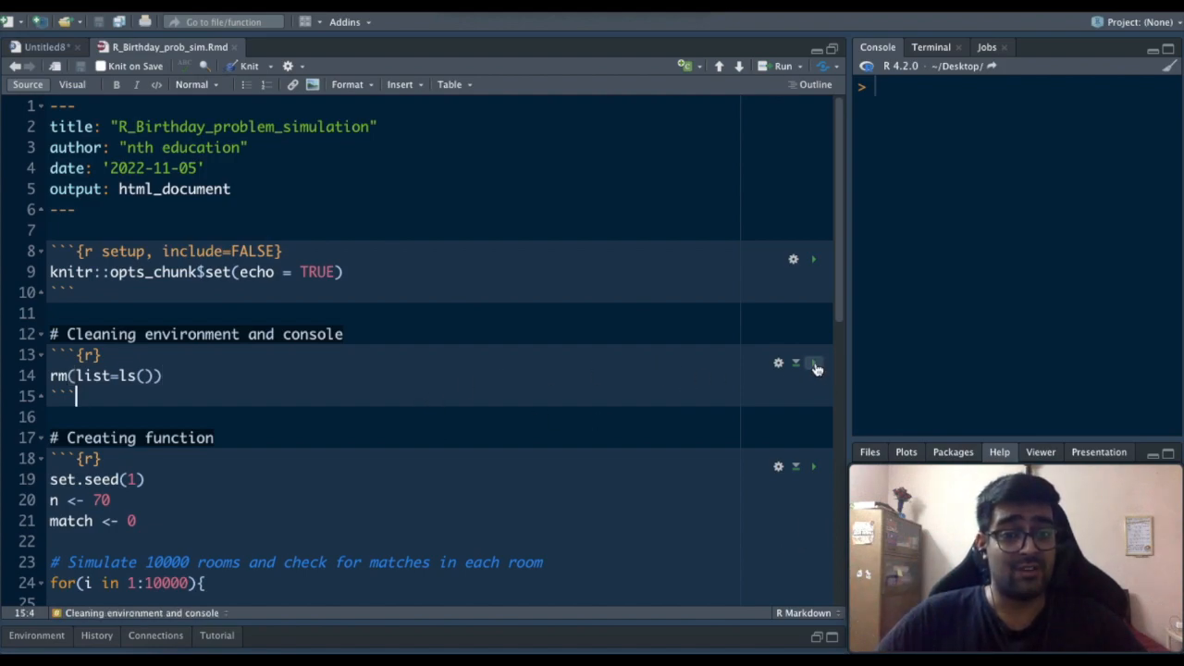
Run the rm(list=ls()) cleanup chunk, clear the console, and change n from 70 to 30
{"action": "left_click", "coordinate": [813, 363]}
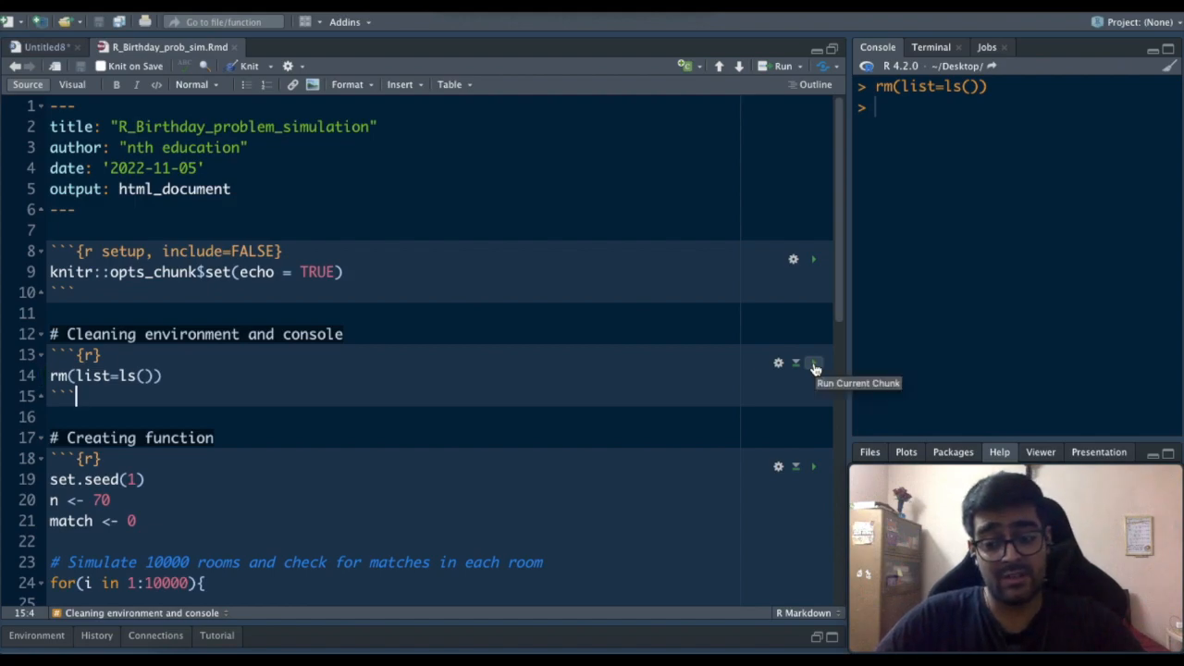
{"action": "key", "text": "ctrl+l"}
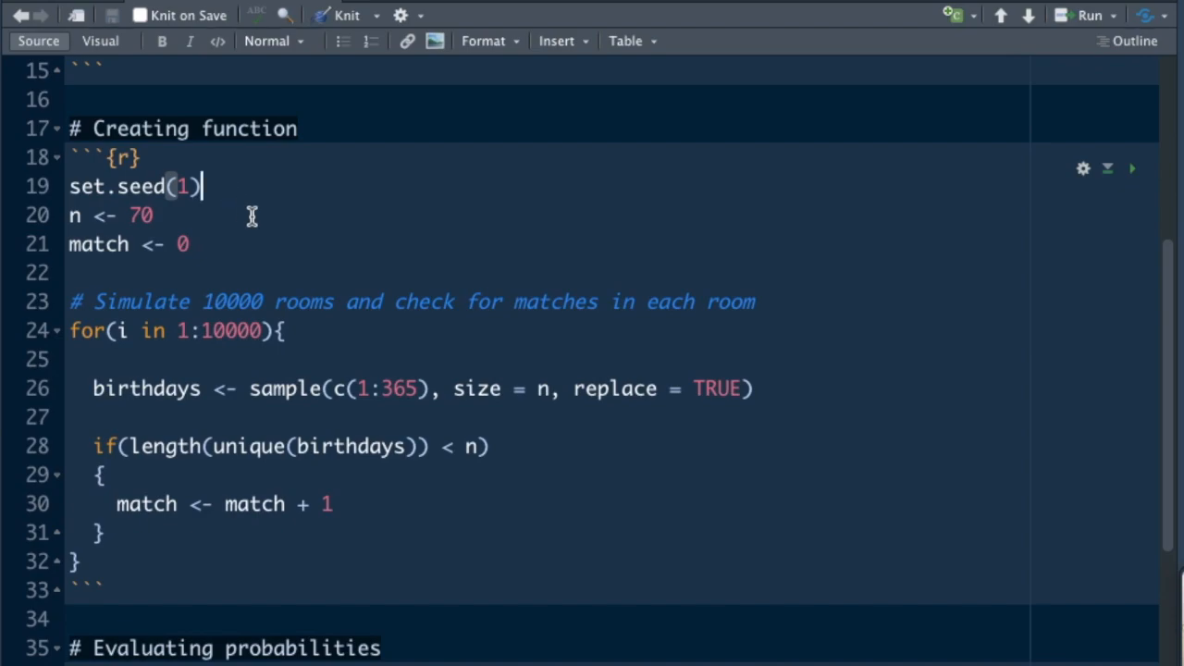
{"action": "mouse_move", "coordinate": [219, 186]}
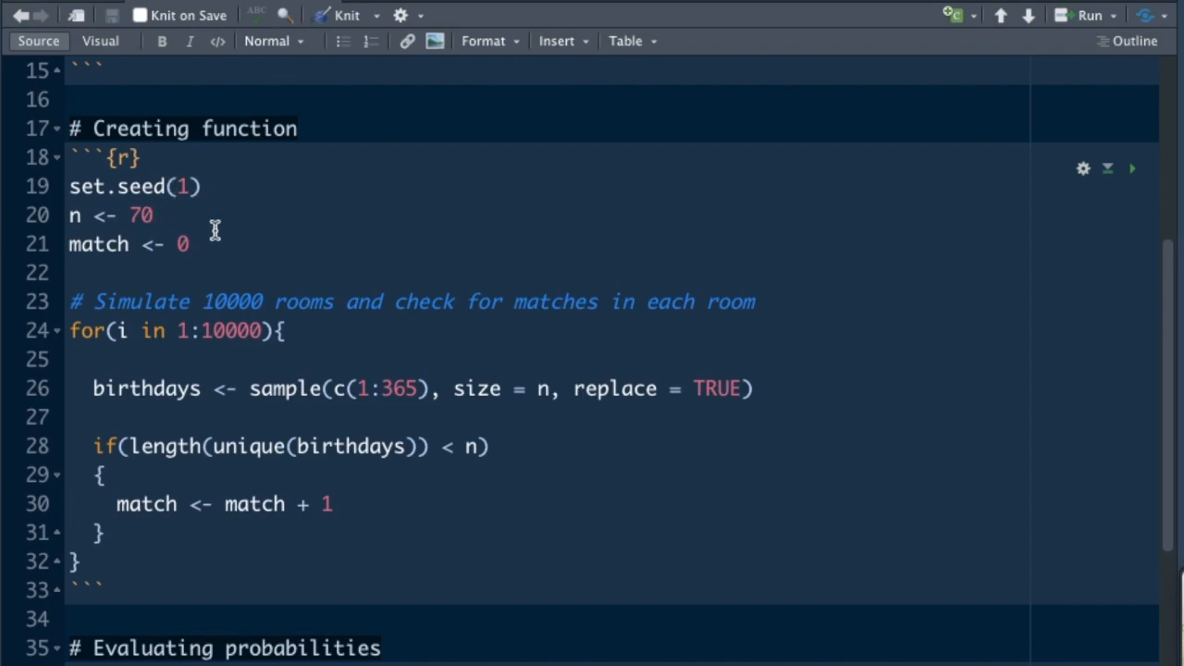
{"action": "key", "text": "Backspace"}
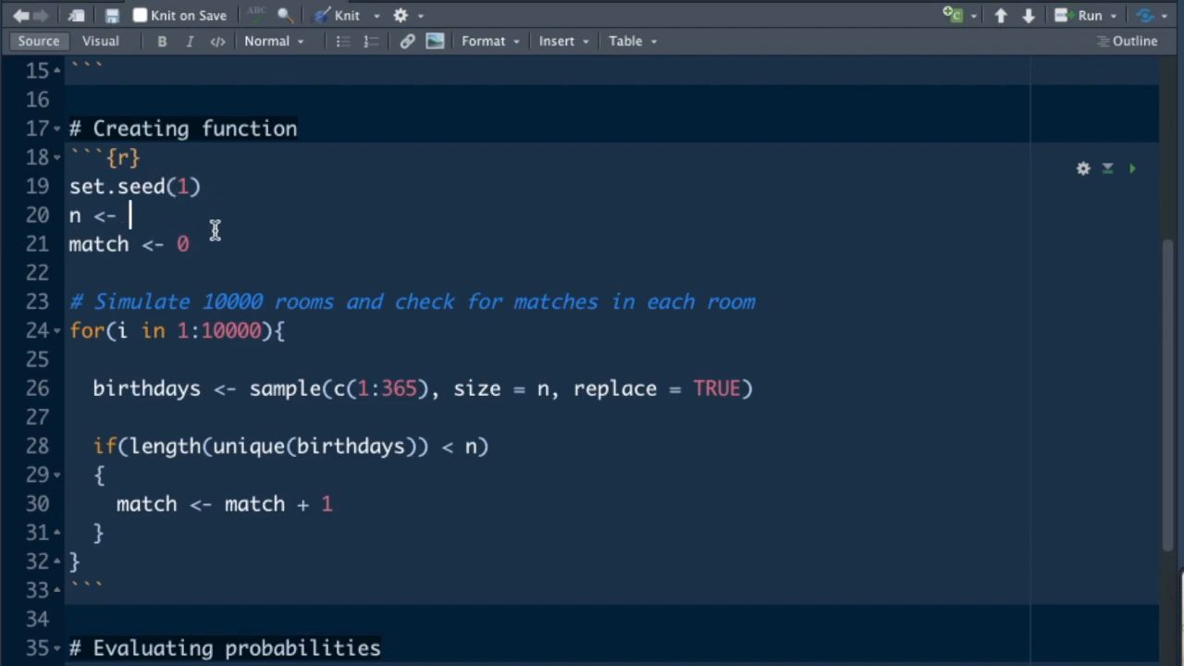
{"action": "type", "text": "30"}
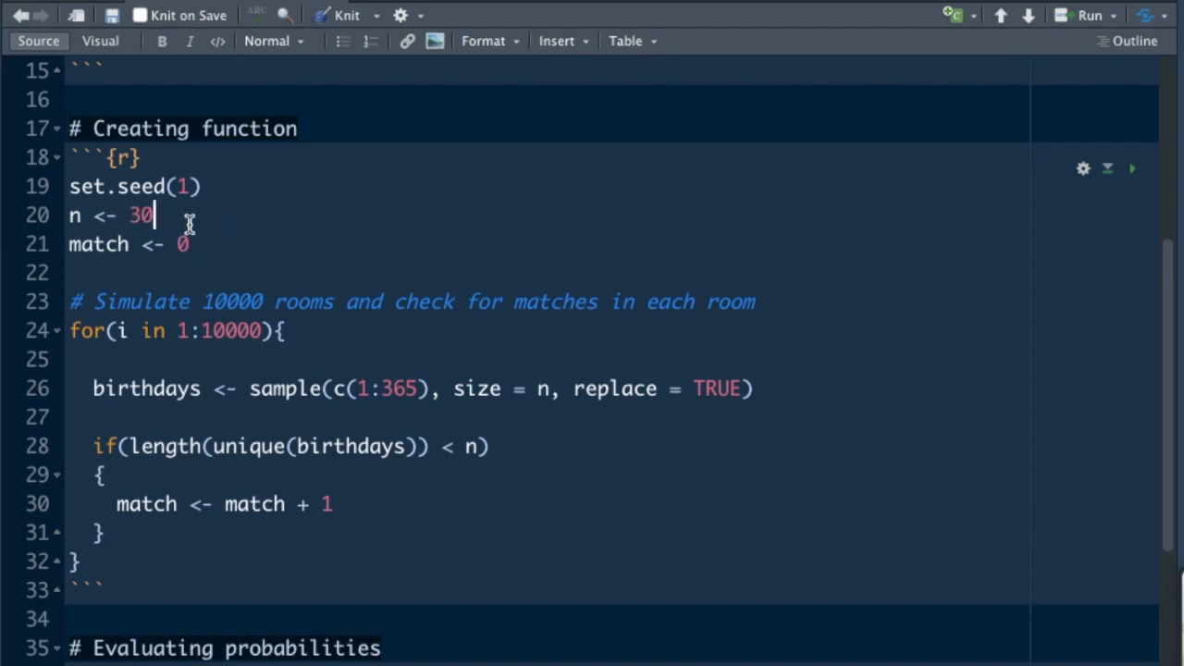
{"action": "mouse_move", "coordinate": [204, 243]}
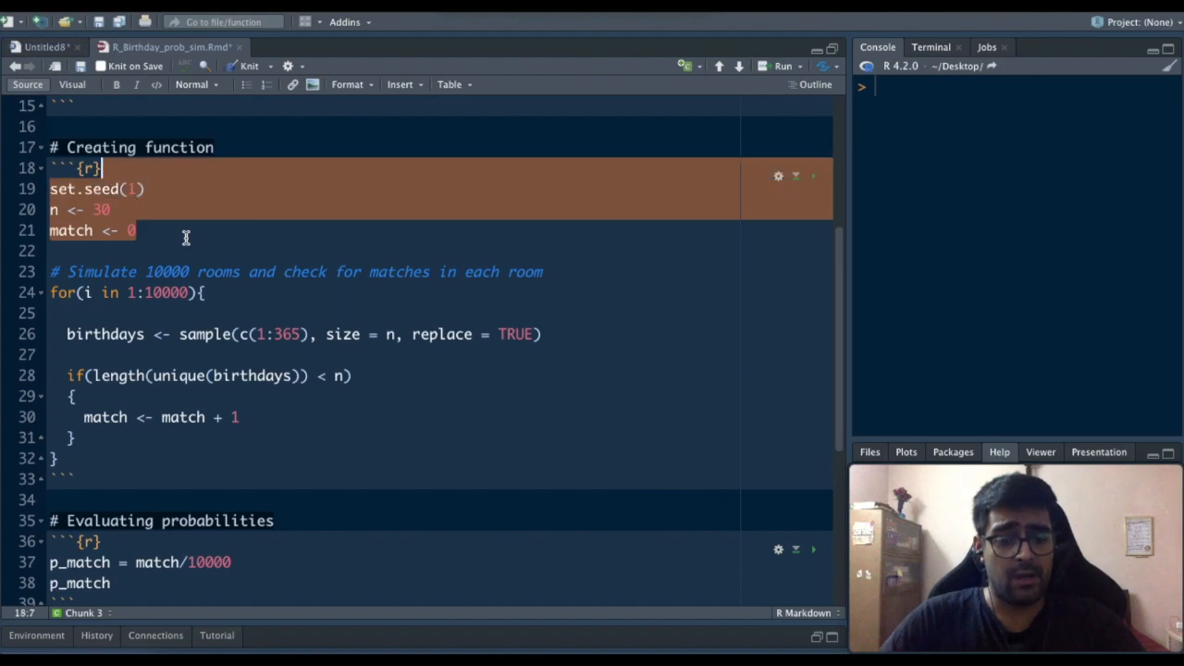
Send set.seed(1), n <- 30 and match <- 0 to the console
{"action": "left_click", "coordinate": [812, 176]}
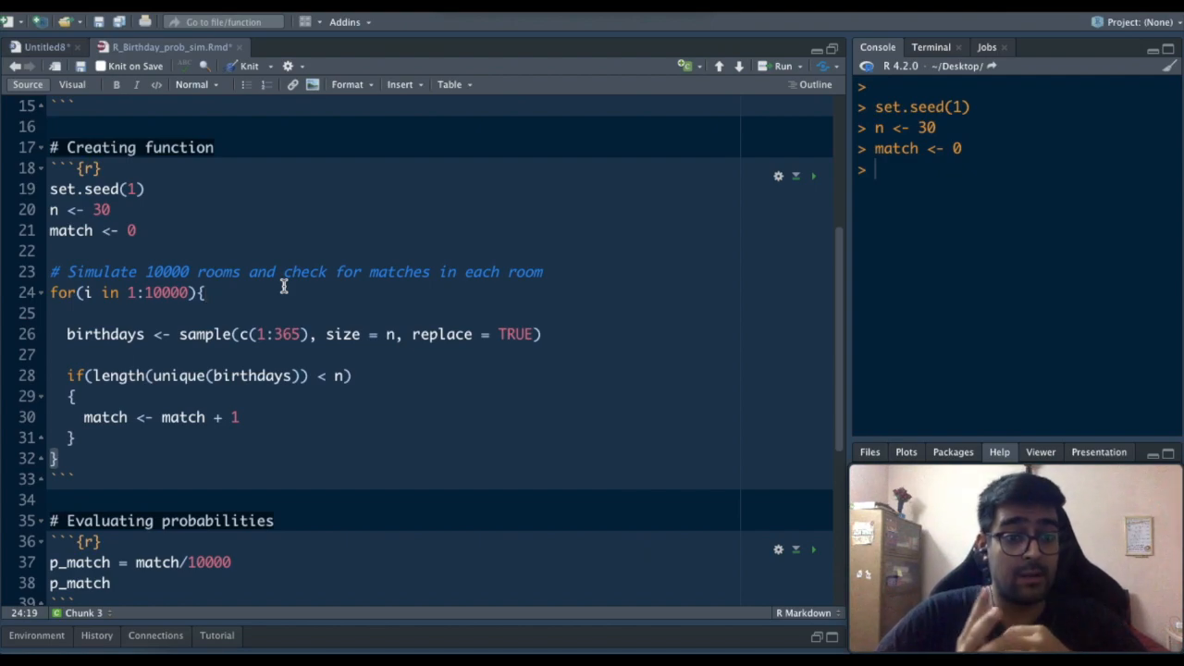
{"action": "left_click", "coordinate": [202, 292]}
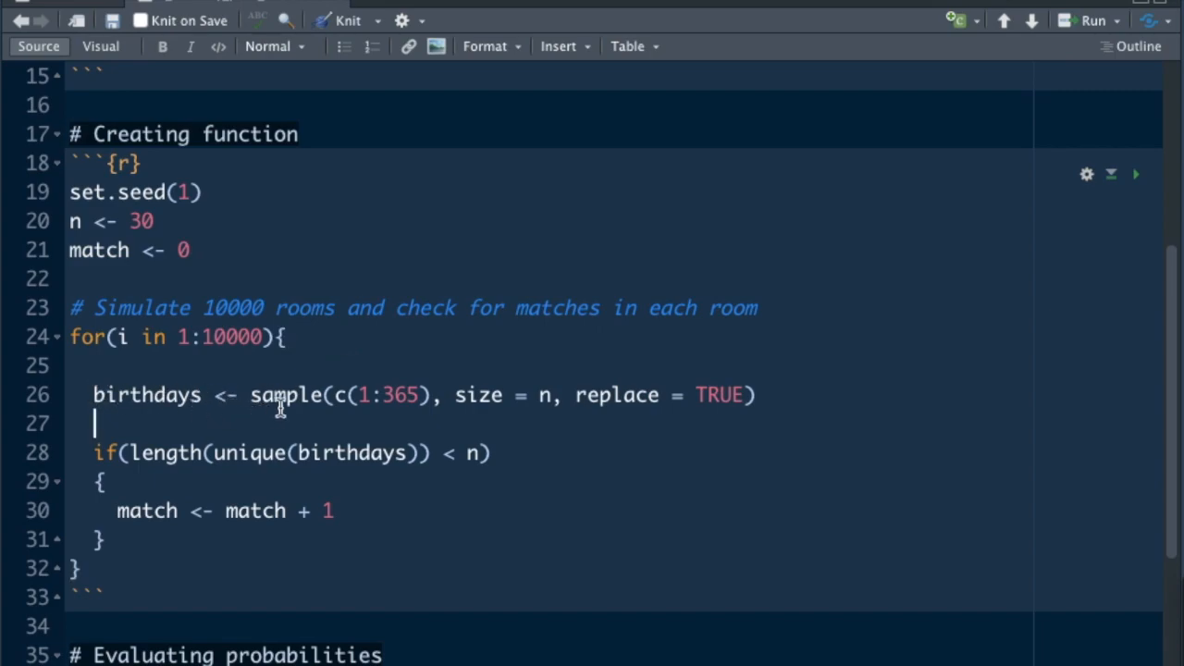
{"action": "double_click", "coordinate": [287, 395]}
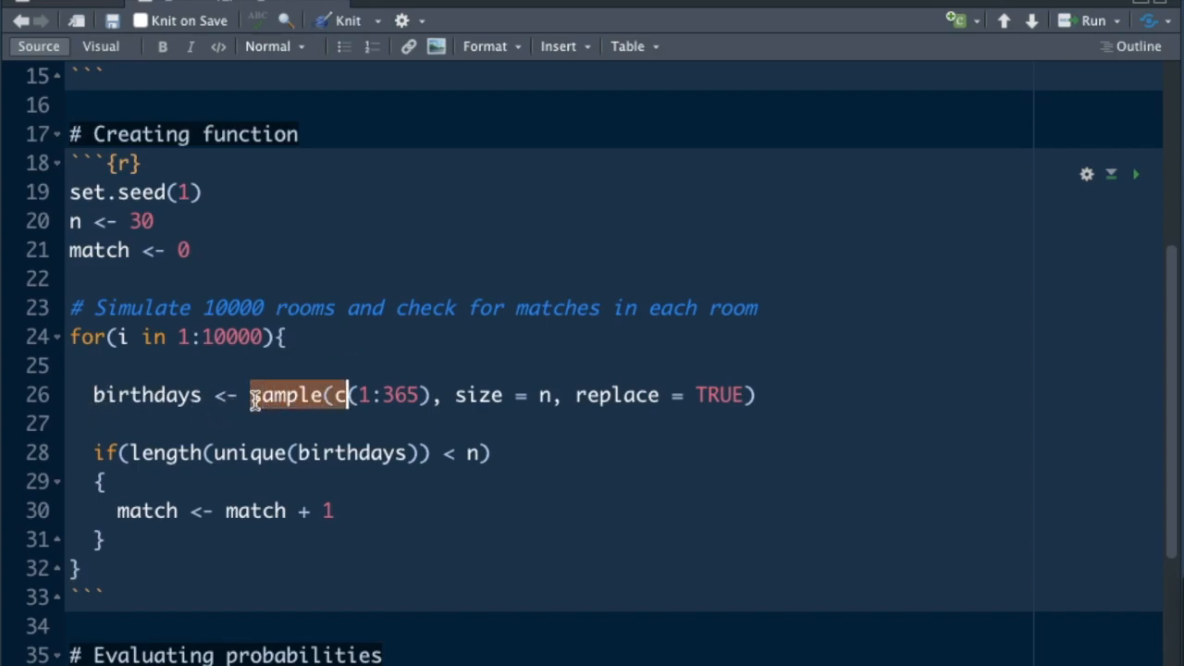
{"action": "left_click", "coordinate": [342, 395]}
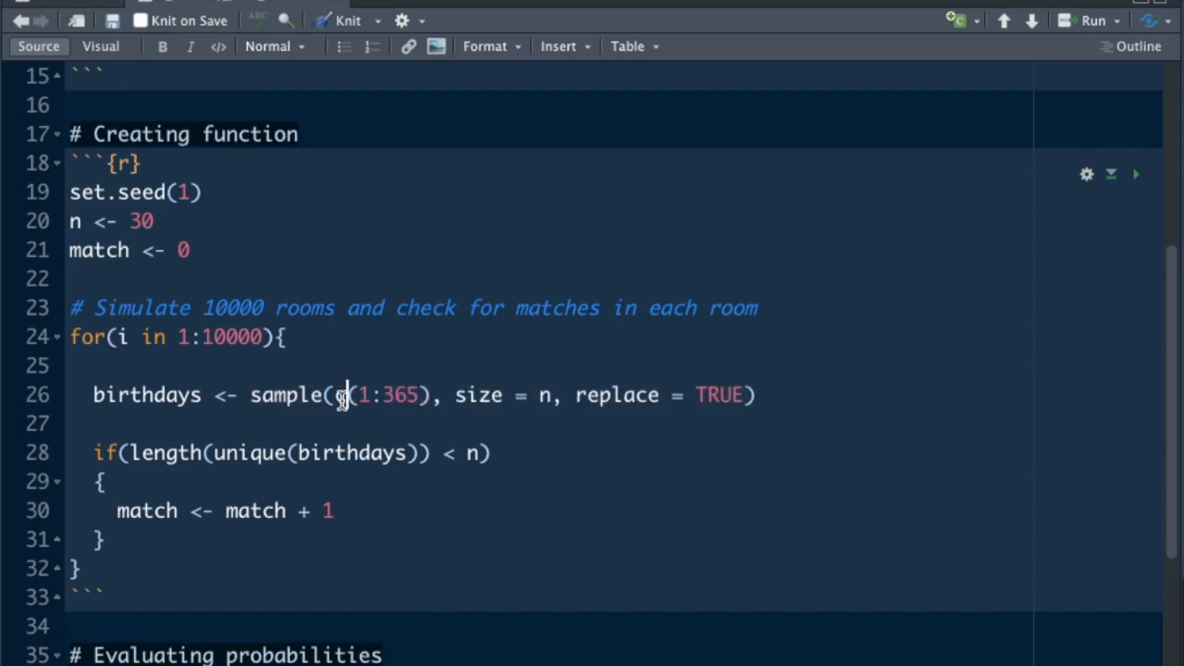
{"action": "double_click", "coordinate": [384, 395]}
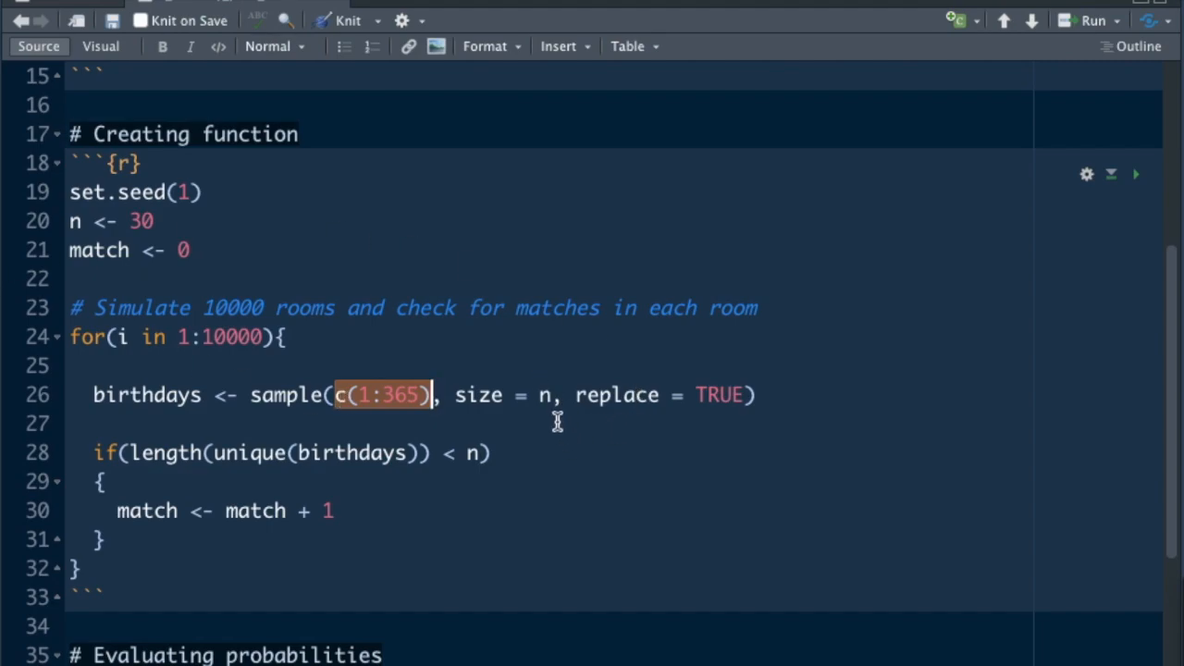
{"action": "left_click", "coordinate": [156, 221]}
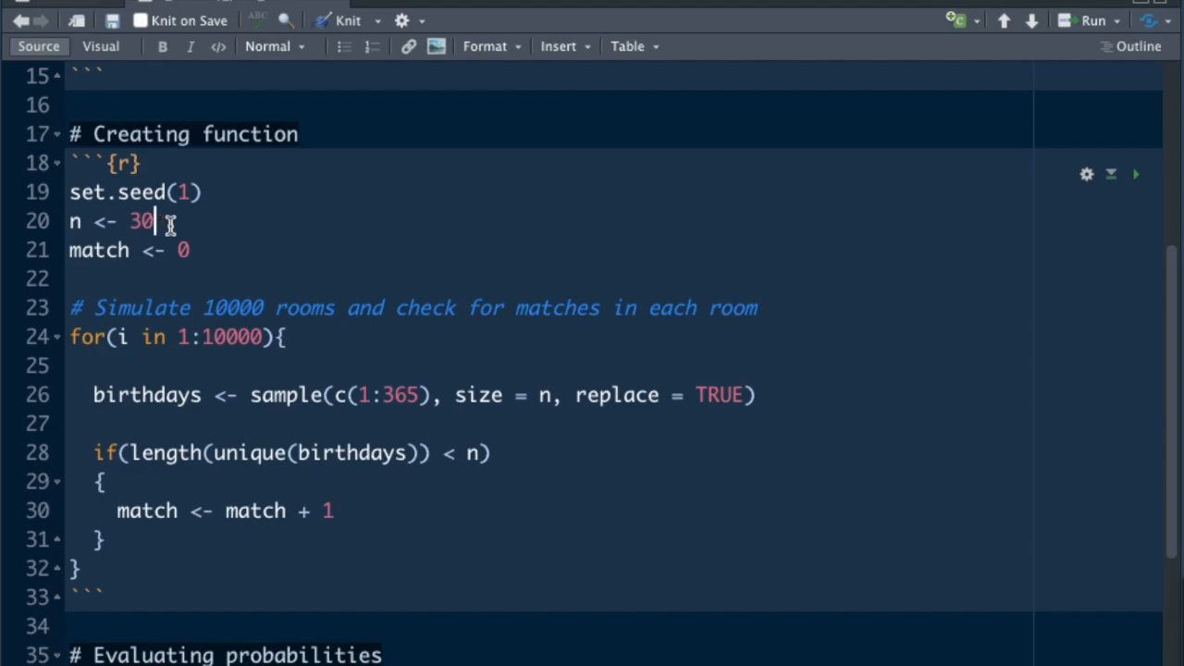
{"action": "mouse_move", "coordinate": [625, 489]}
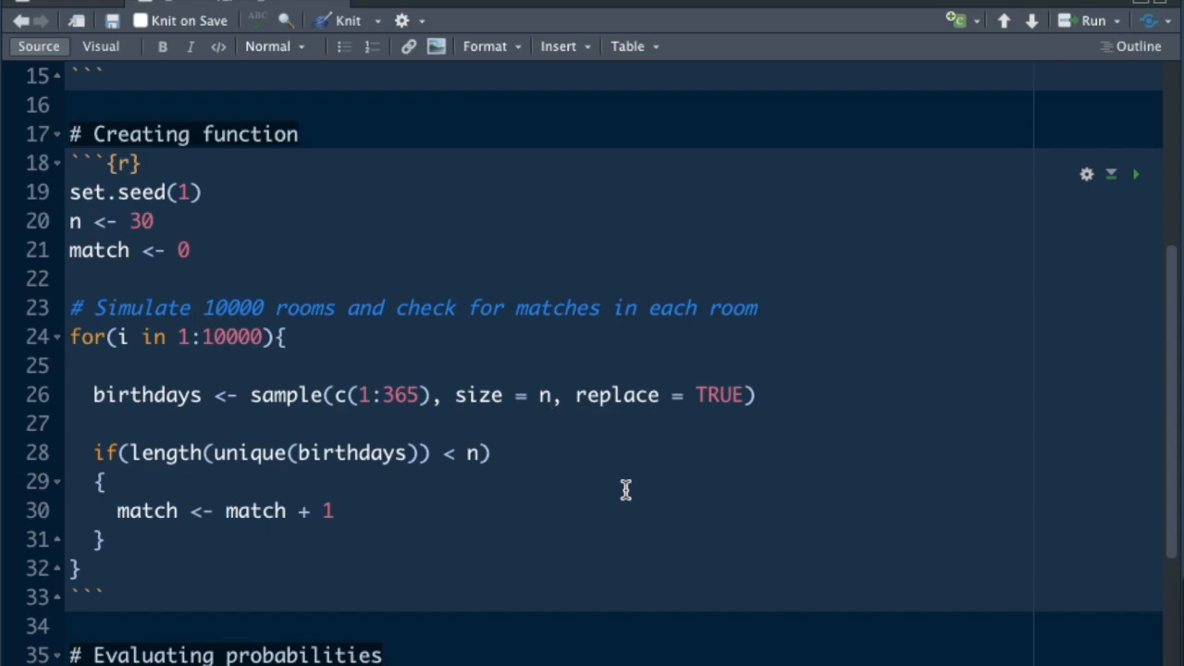
{"action": "mouse_move", "coordinate": [744, 406]}
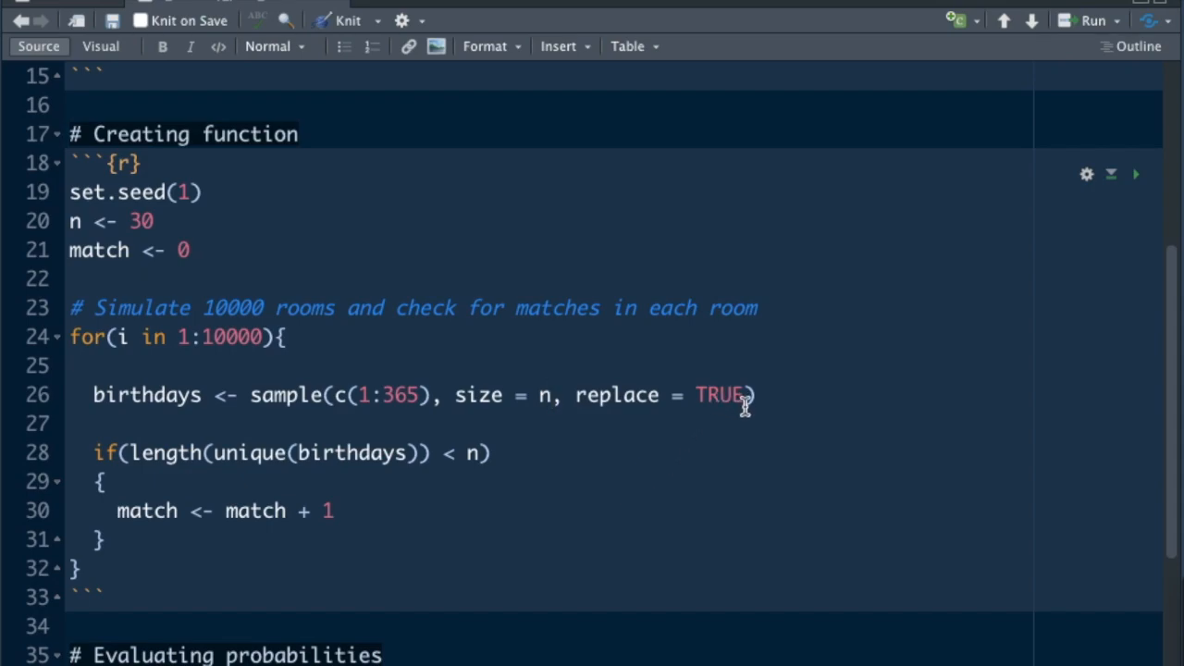
{"action": "mouse_move", "coordinate": [809, 500]}
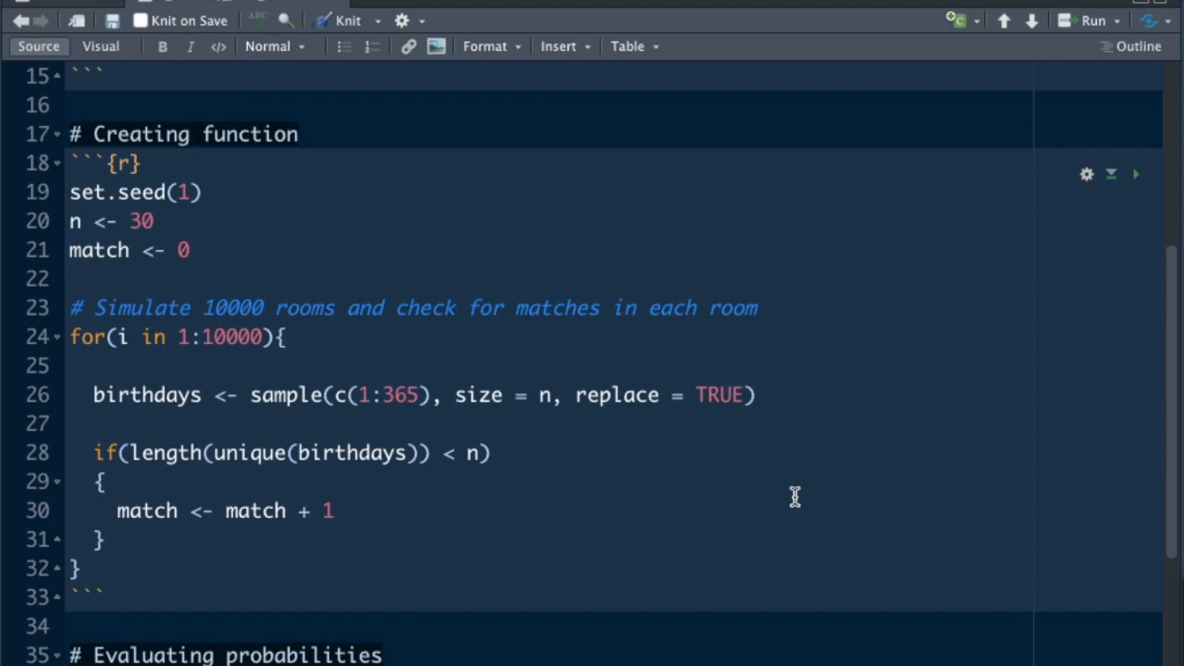
{"action": "mouse_move", "coordinate": [740, 399]}
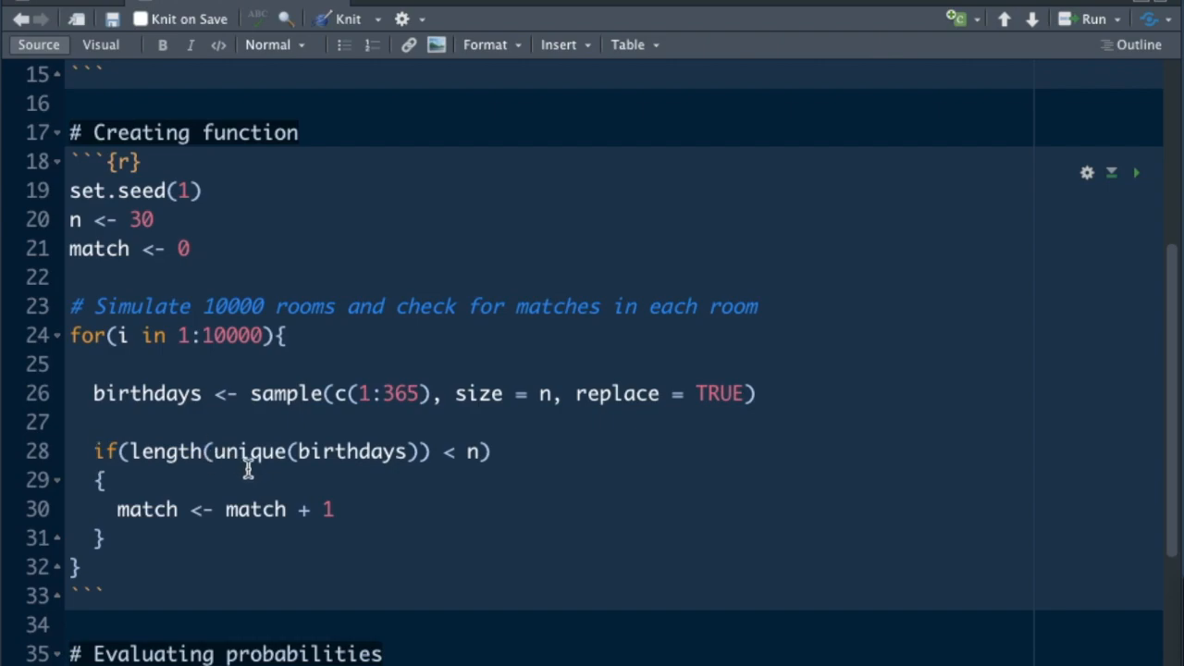
{"action": "left_click", "coordinate": [204, 451]}
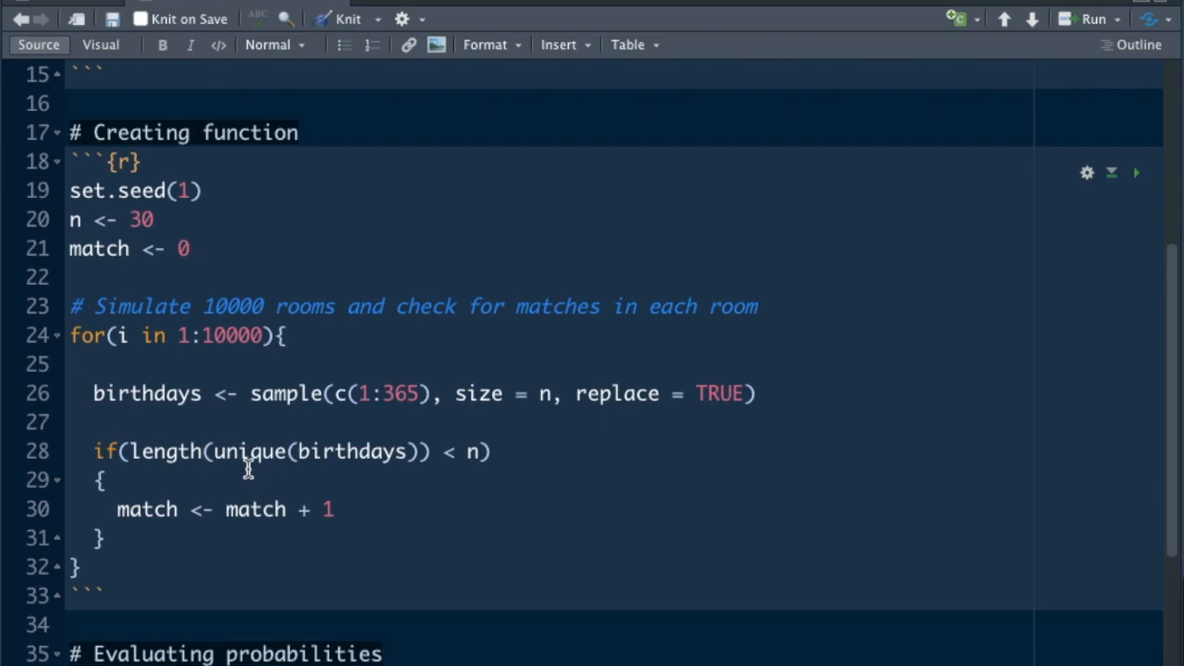
{"action": "left_click", "coordinate": [206, 452]}
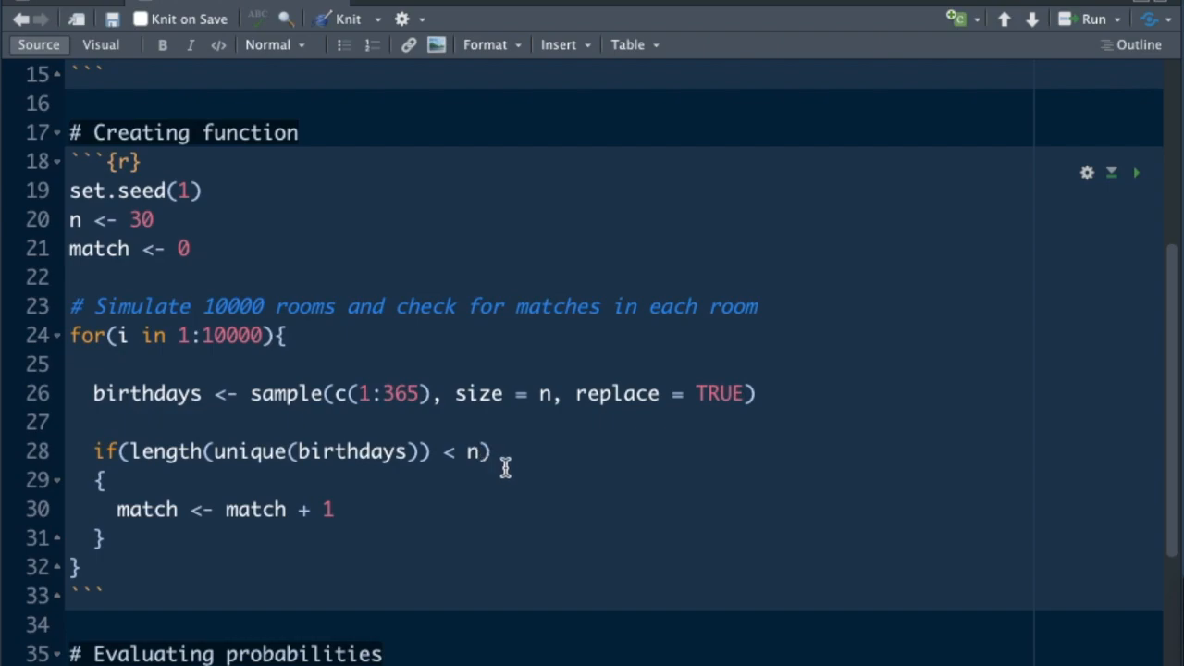
{"action": "mouse_move", "coordinate": [414, 503]}
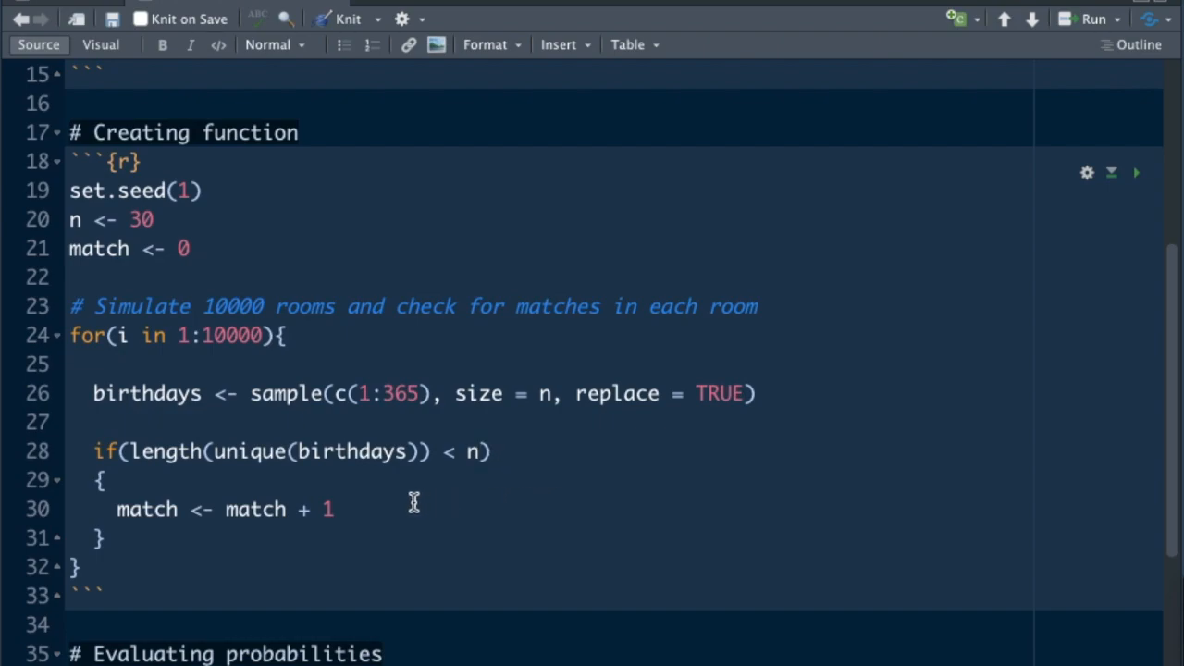
{"action": "left_click", "coordinate": [333, 509]}
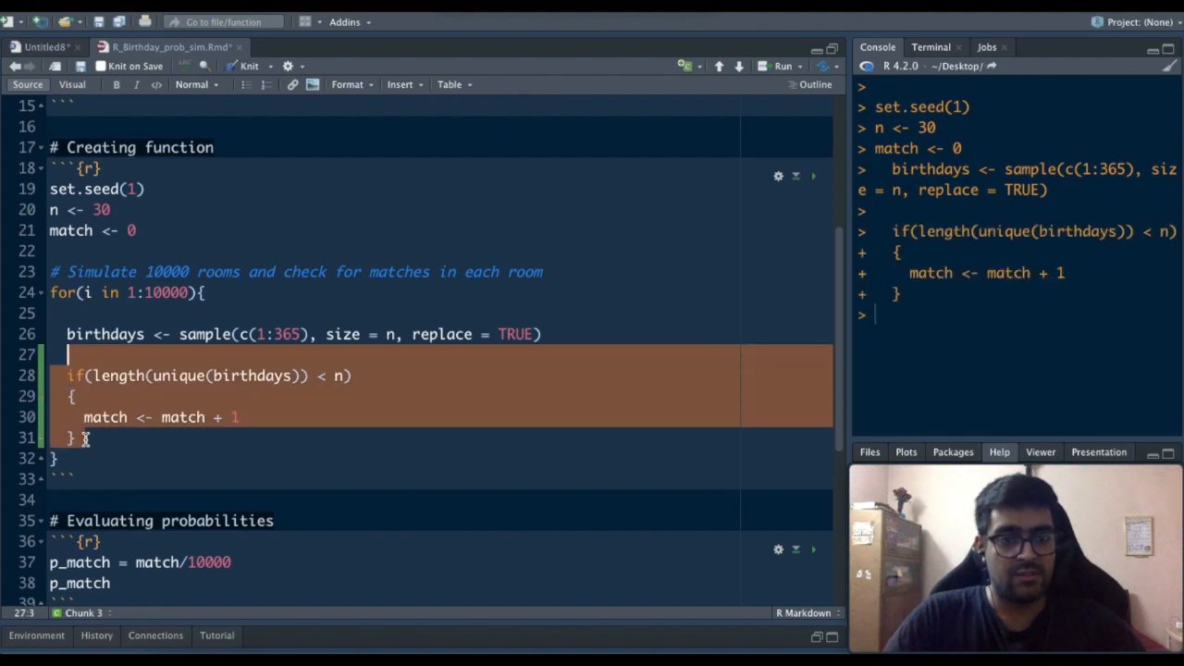
{"action": "mouse_move", "coordinate": [284, 630]}
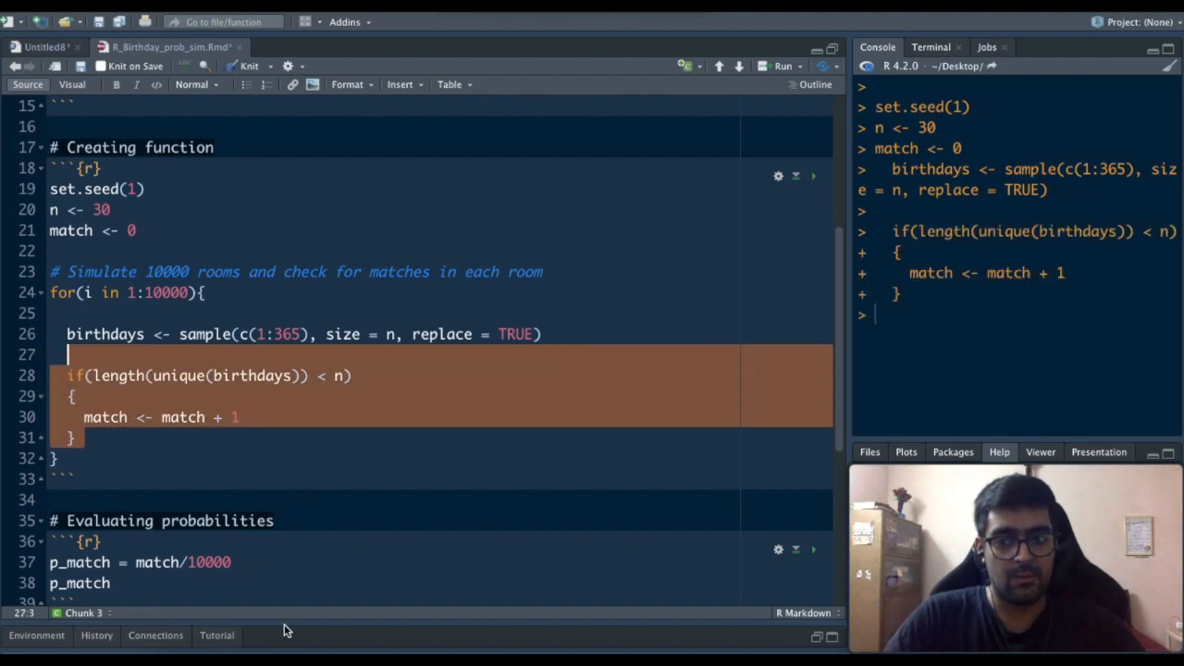
{"action": "mouse_move", "coordinate": [643, 555]}
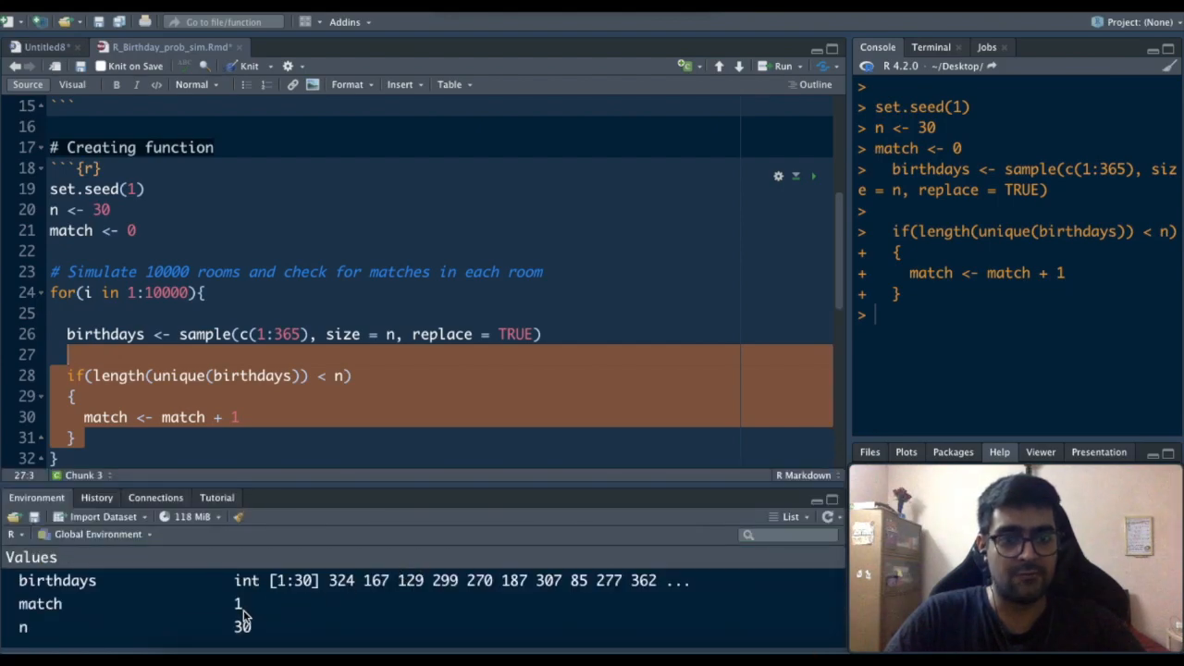
{"action": "mouse_move", "coordinate": [643, 495]}
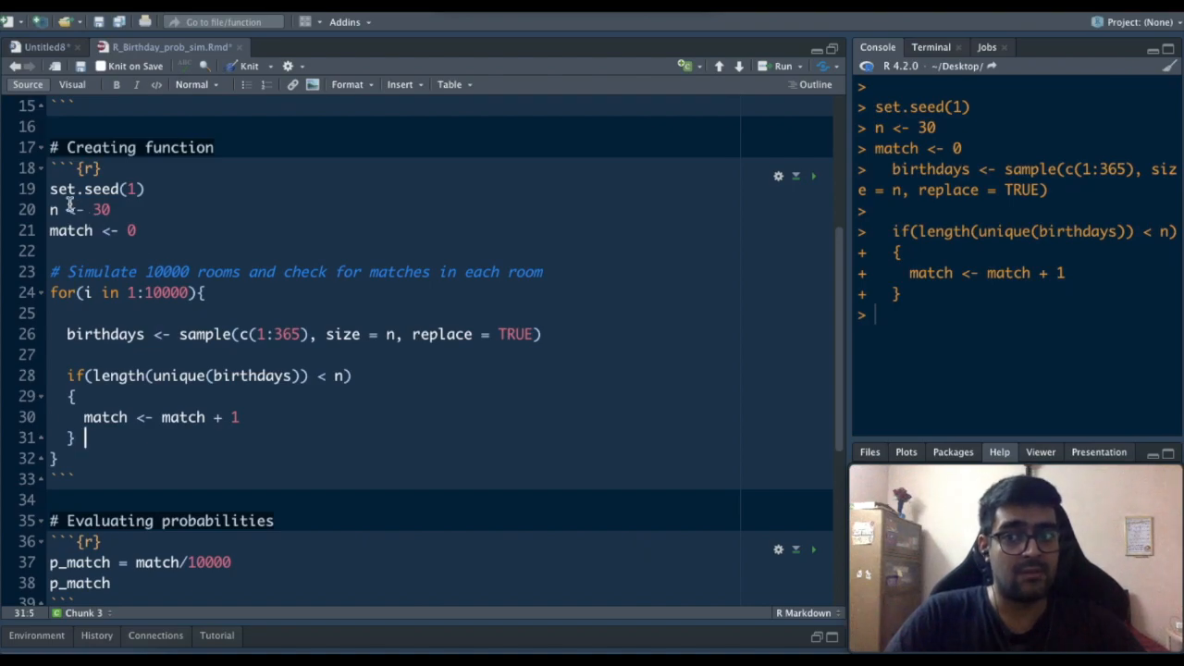
Expand the Environment pane to check birthdays, match of 1 and room size 30
{"action": "left_click_drag", "start_coordinate": [51, 189], "coordinate": [51, 292]}
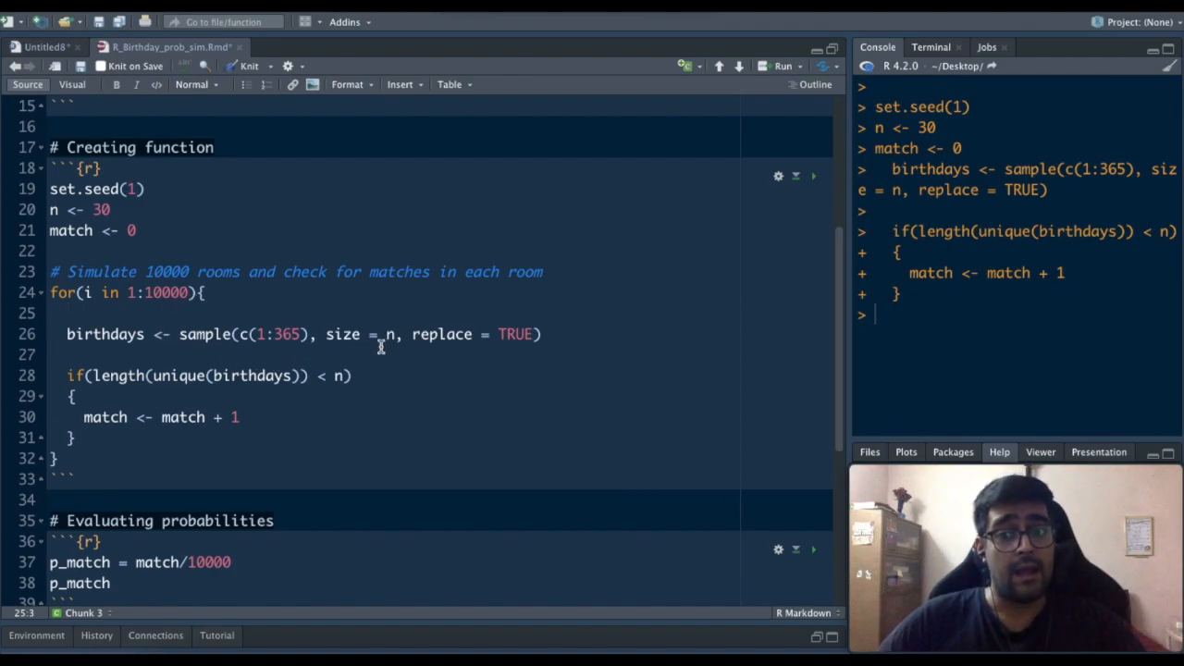
{"action": "left_click", "coordinate": [113, 209]}
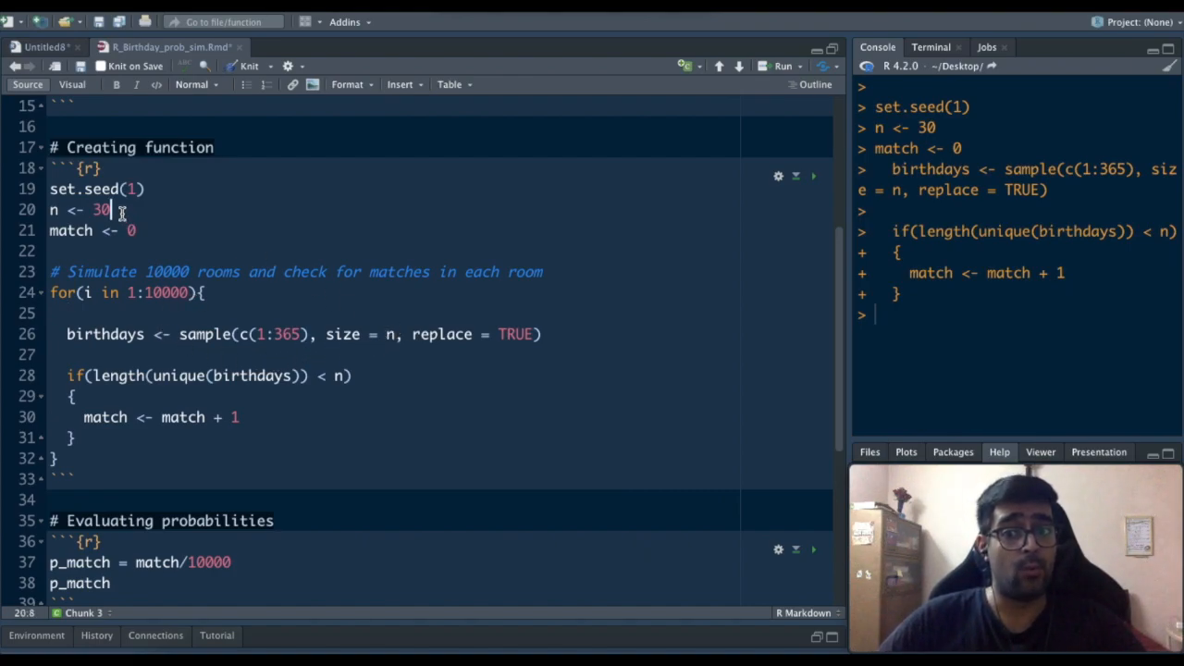
{"action": "mouse_move", "coordinate": [149, 256]}
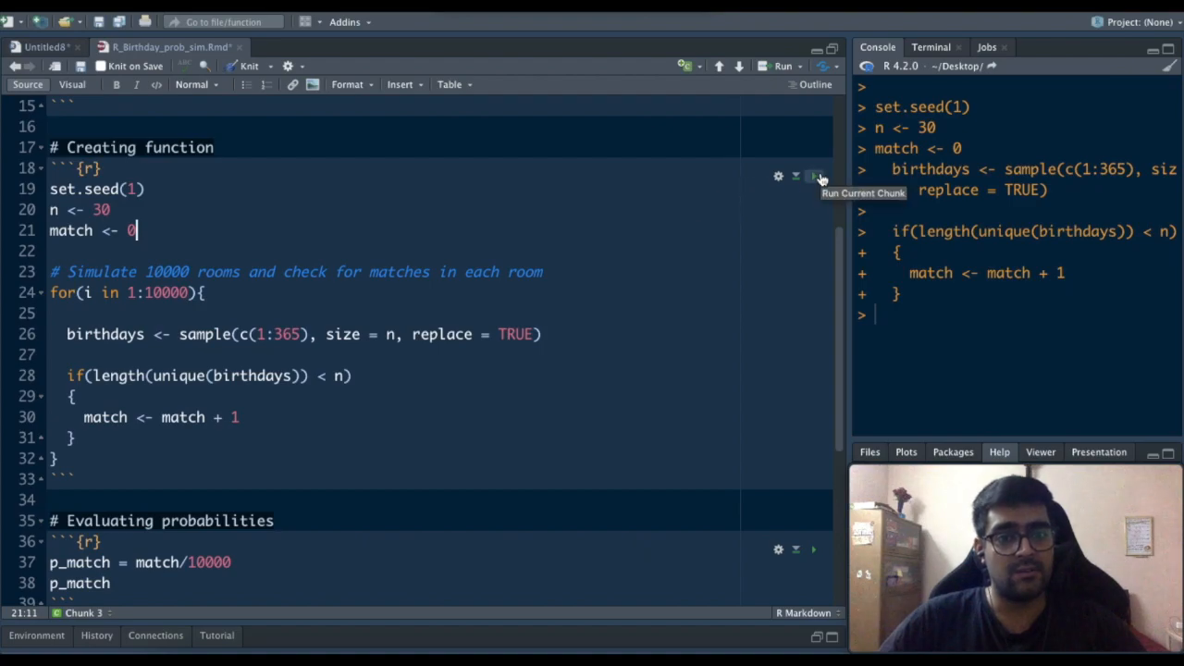
Run the 10,000-room simulation chunk, getting p_match 0.7017, then enter the probability chunk
{"action": "left_click", "coordinate": [813, 175]}
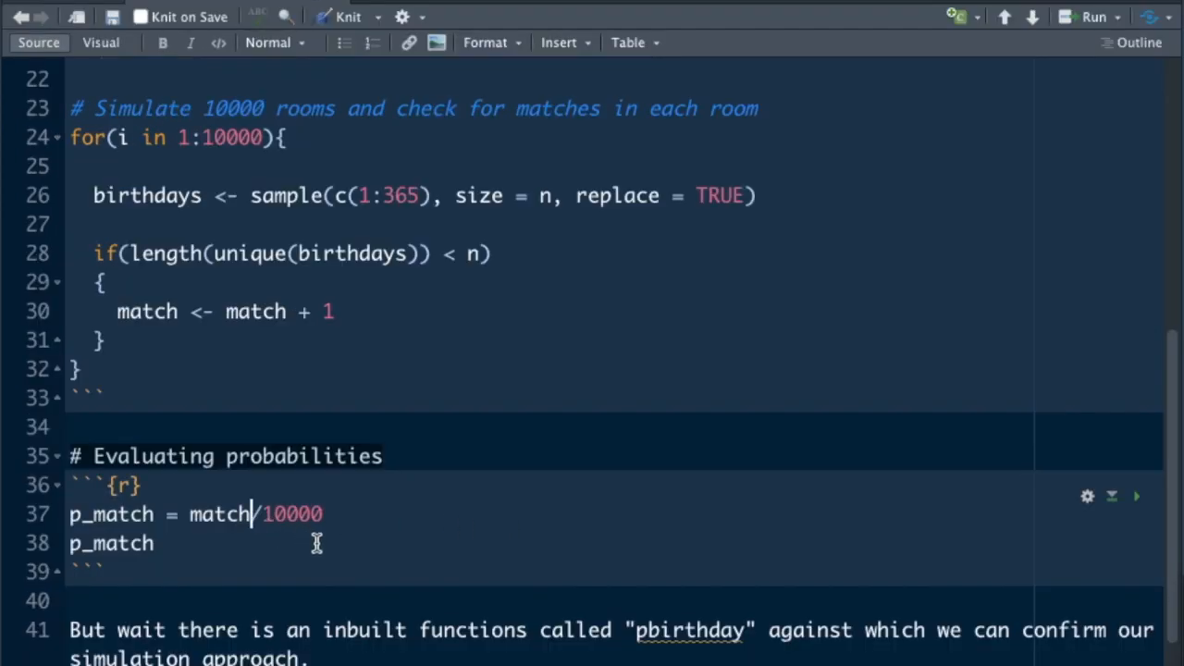
{"action": "mouse_move", "coordinate": [268, 530]}
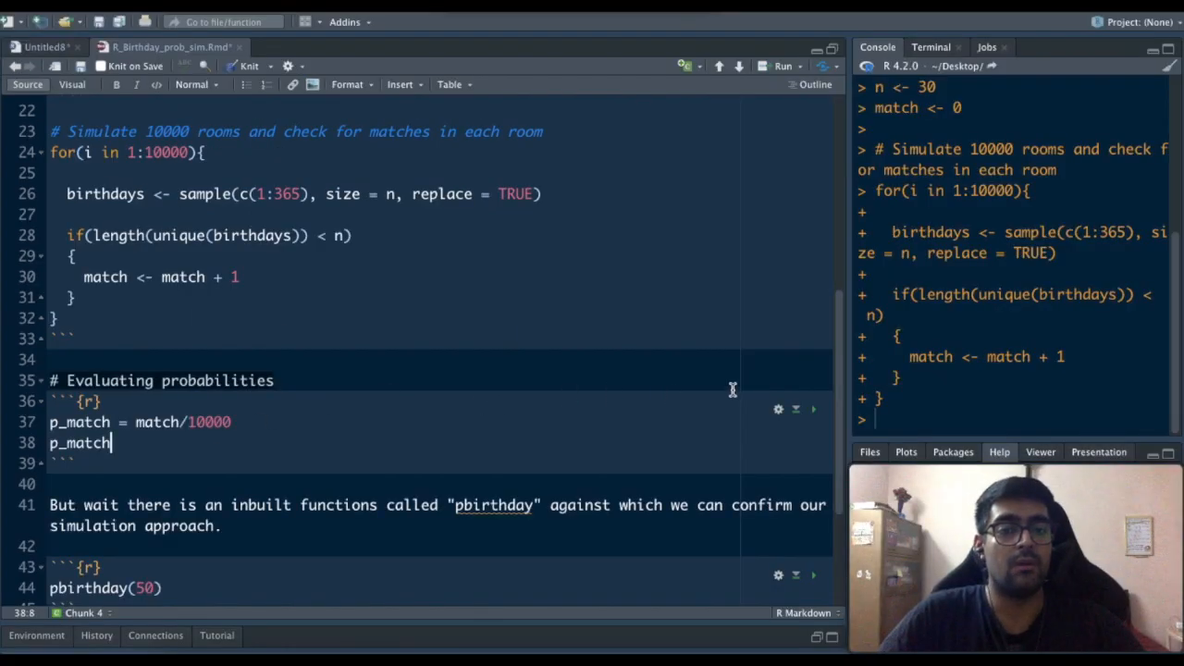
{"action": "left_click", "coordinate": [813, 409]}
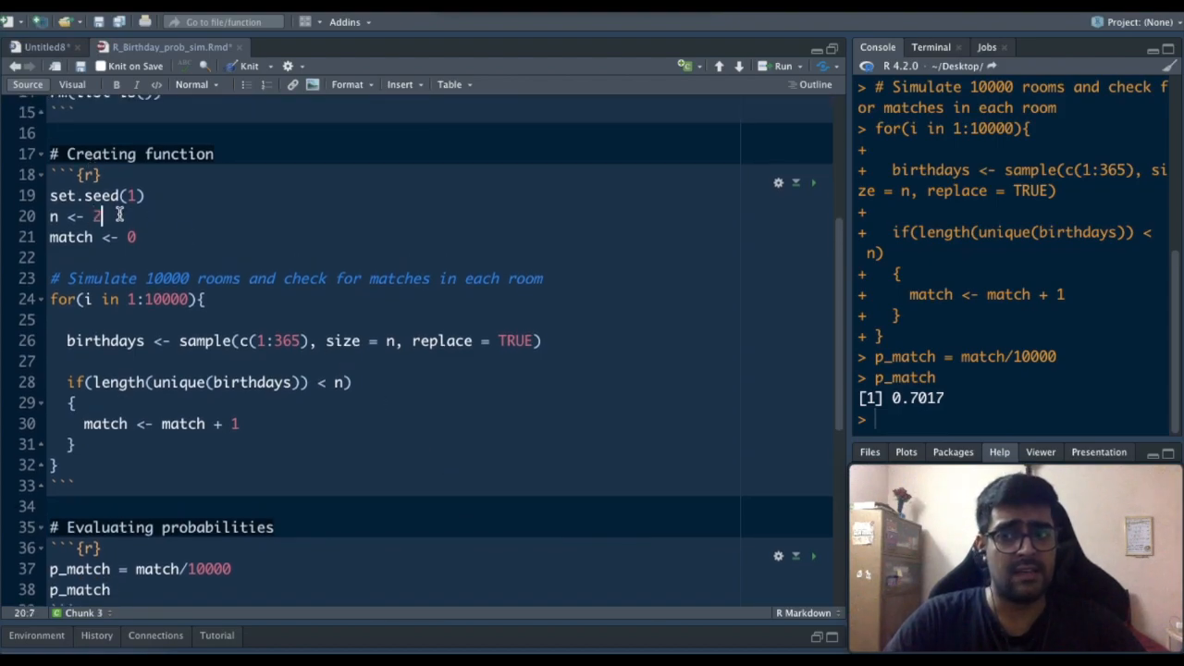
Set n to 23 and rerun the simulation and probability evaluation chunks
{"action": "type", "text": "3"}
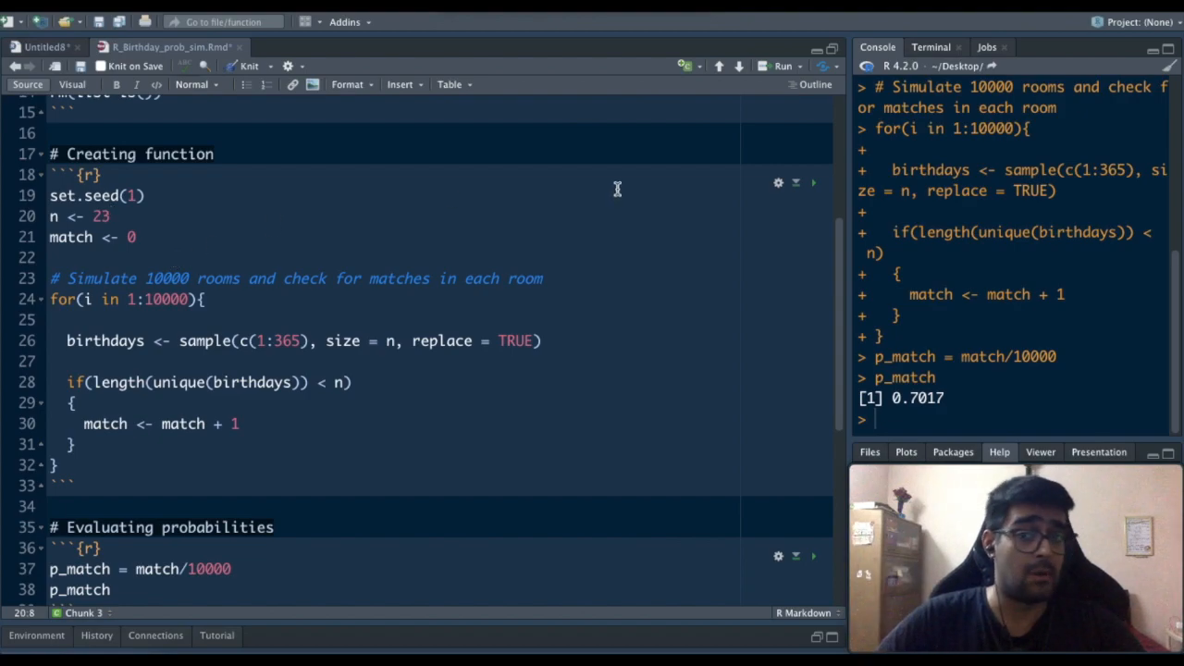
{"action": "left_click", "coordinate": [813, 182]}
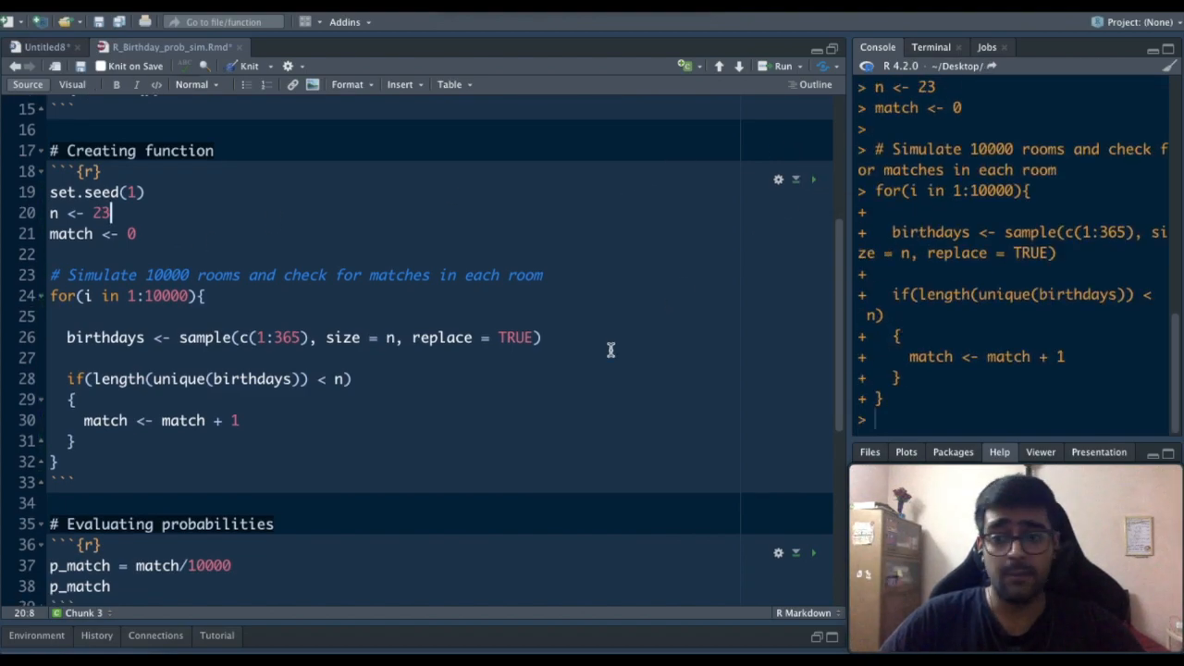
{"action": "left_click", "coordinate": [813, 396]}
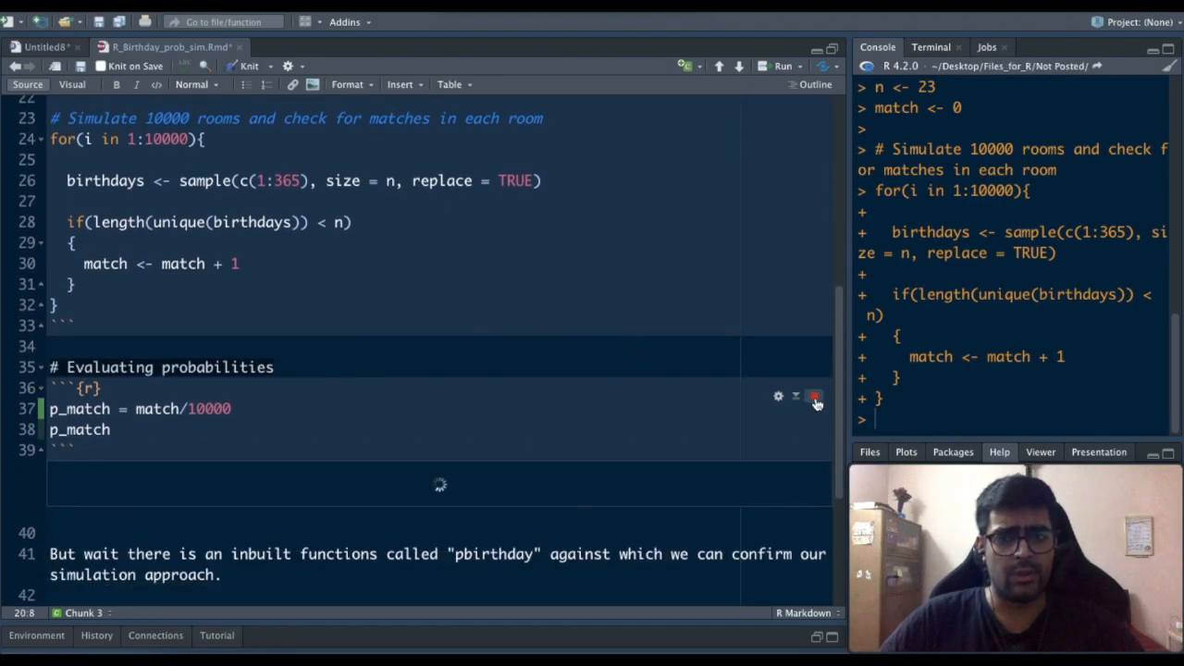
{"action": "left_click", "coordinate": [813, 396]}
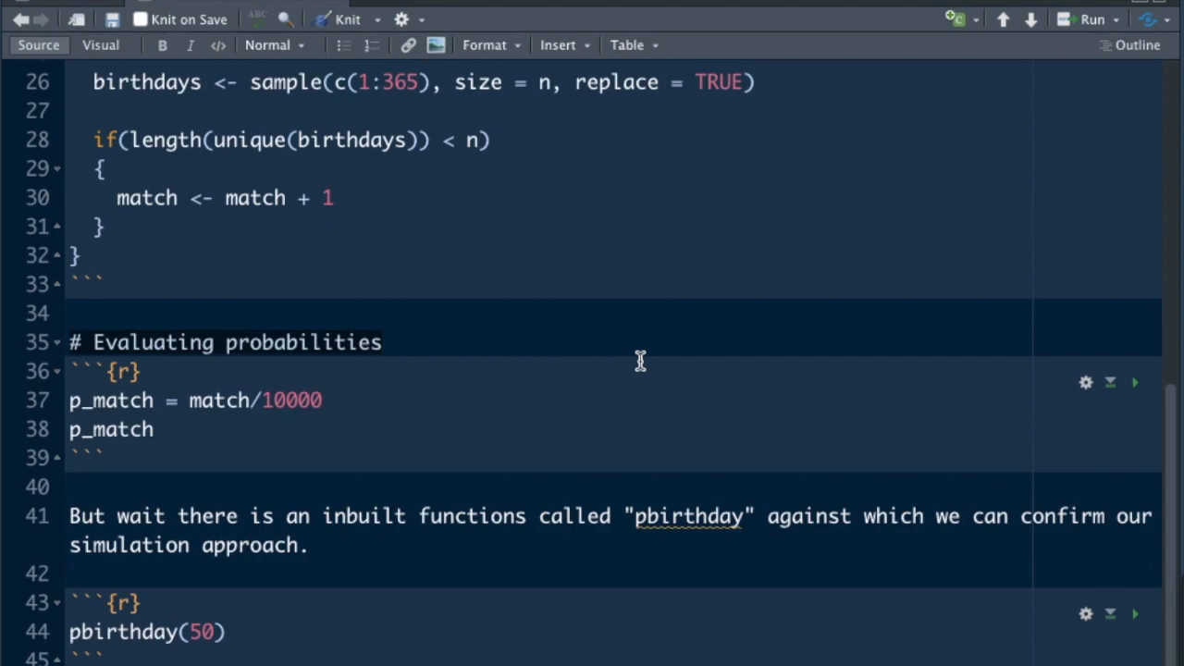
{"action": "mouse_move", "coordinate": [606, 405]}
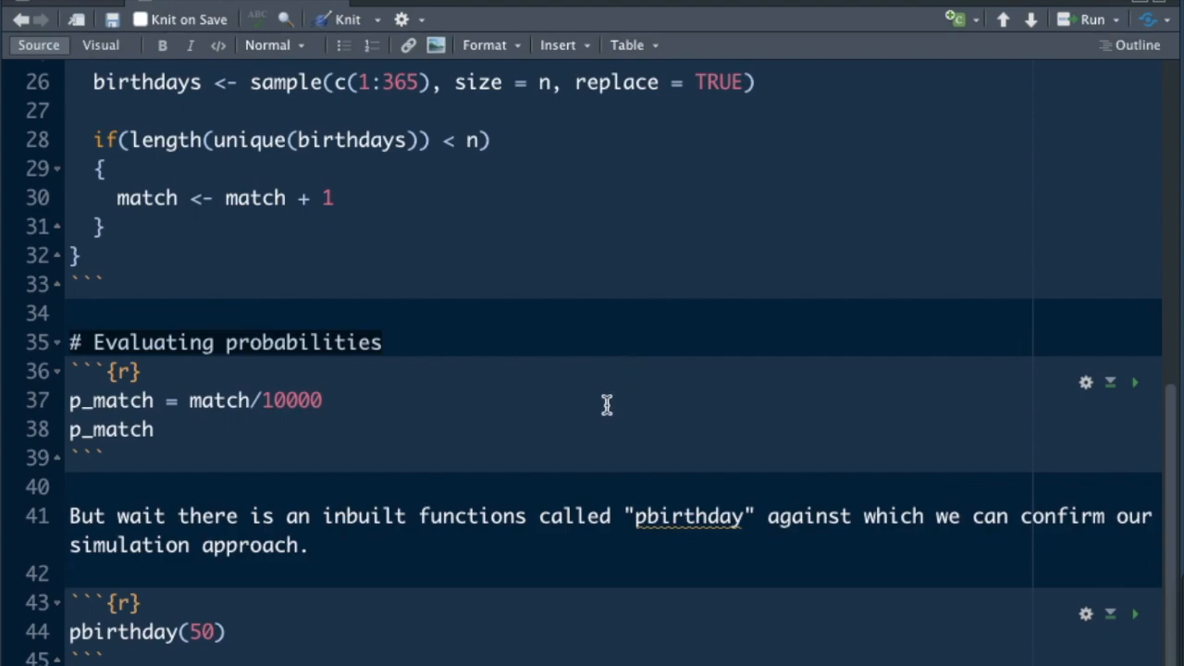
Run pbirthday(50), giving 0.9703736, then rerun it with 23, giving 0.5072972
{"action": "scroll", "scroll_direction": "down", "scroll_amount": 3}
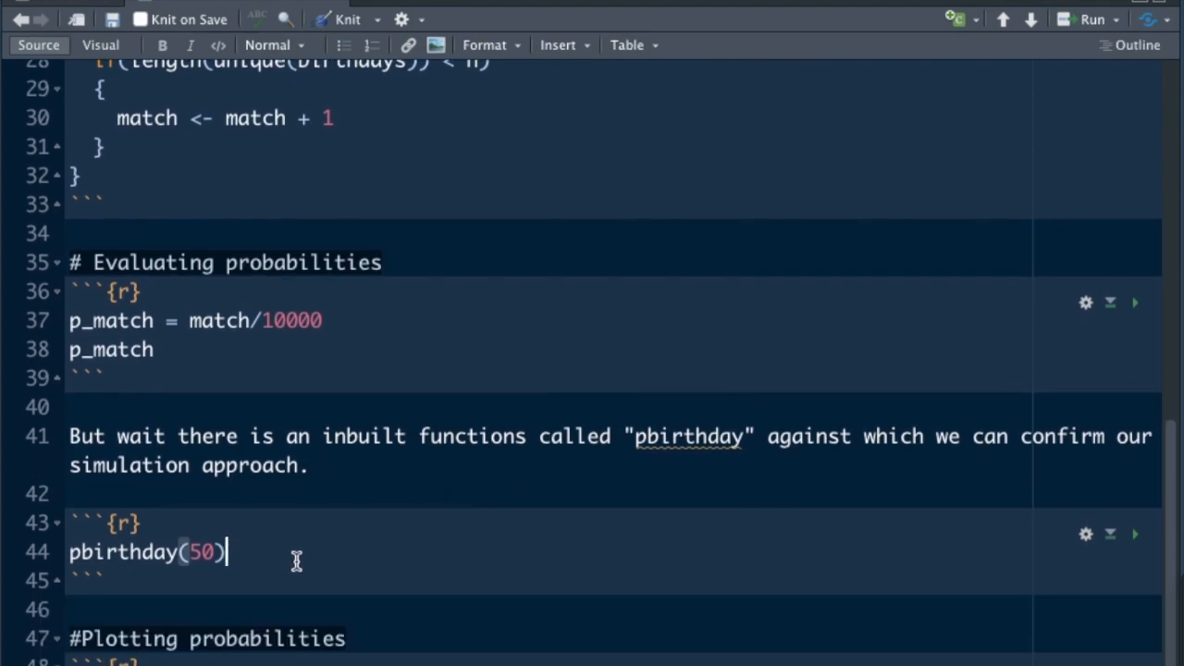
{"action": "left_click", "coordinate": [1134, 534]}
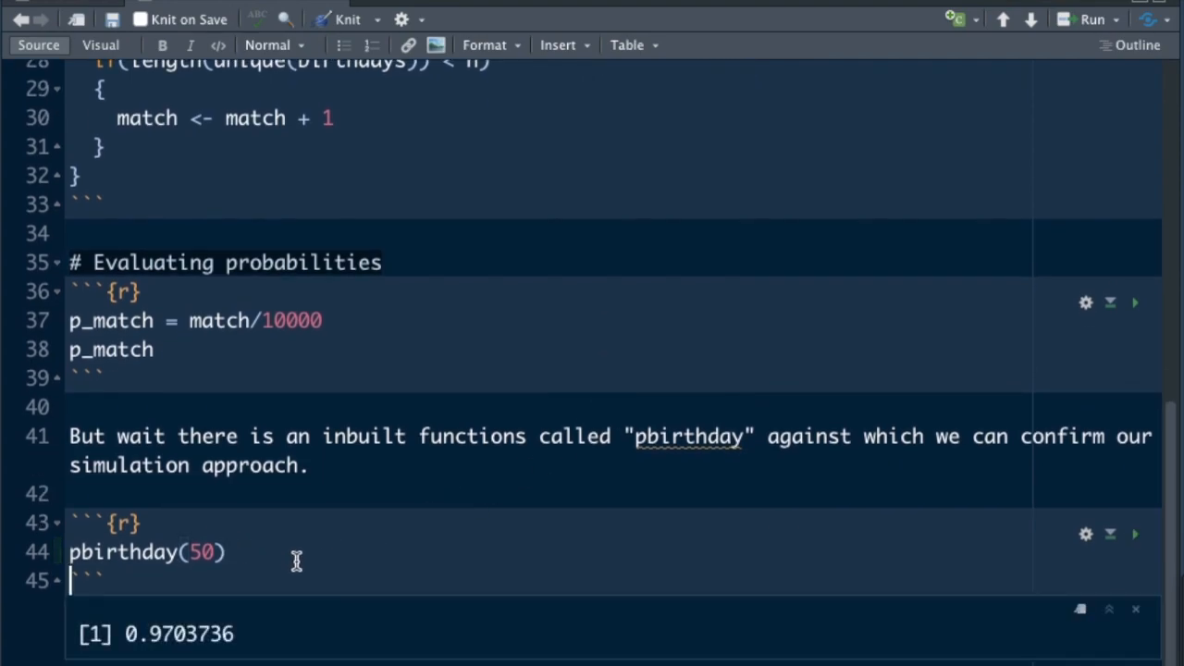
{"action": "scroll", "scroll_direction": "down", "scroll_amount": 3}
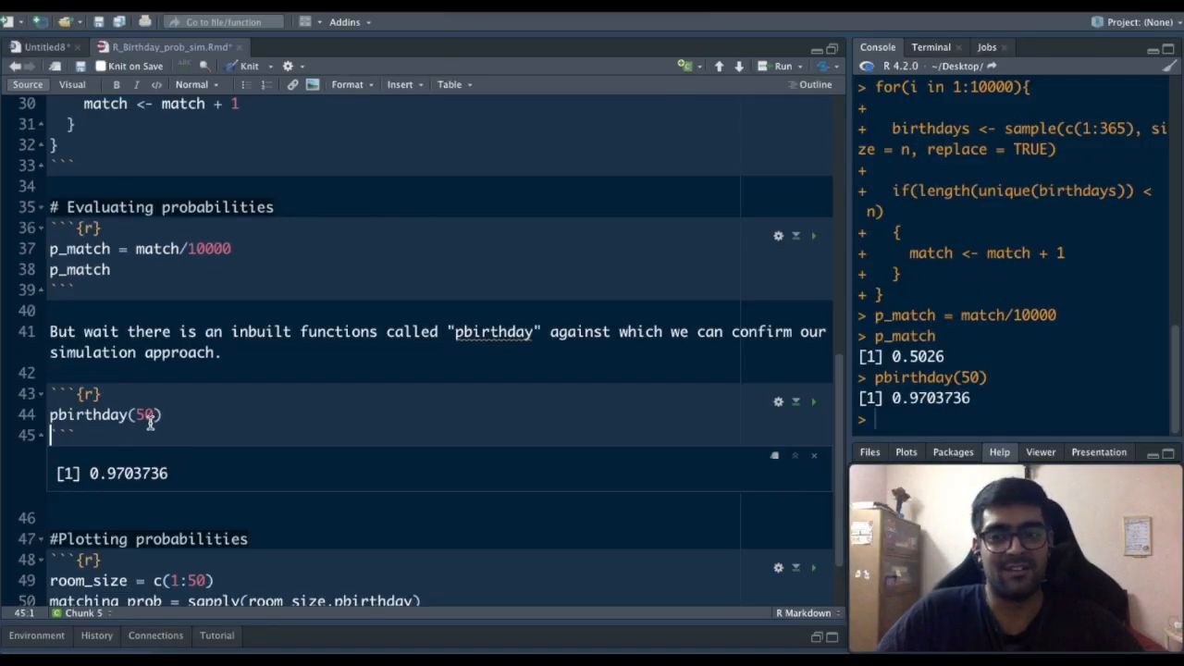
{"action": "type", "text": "2"}
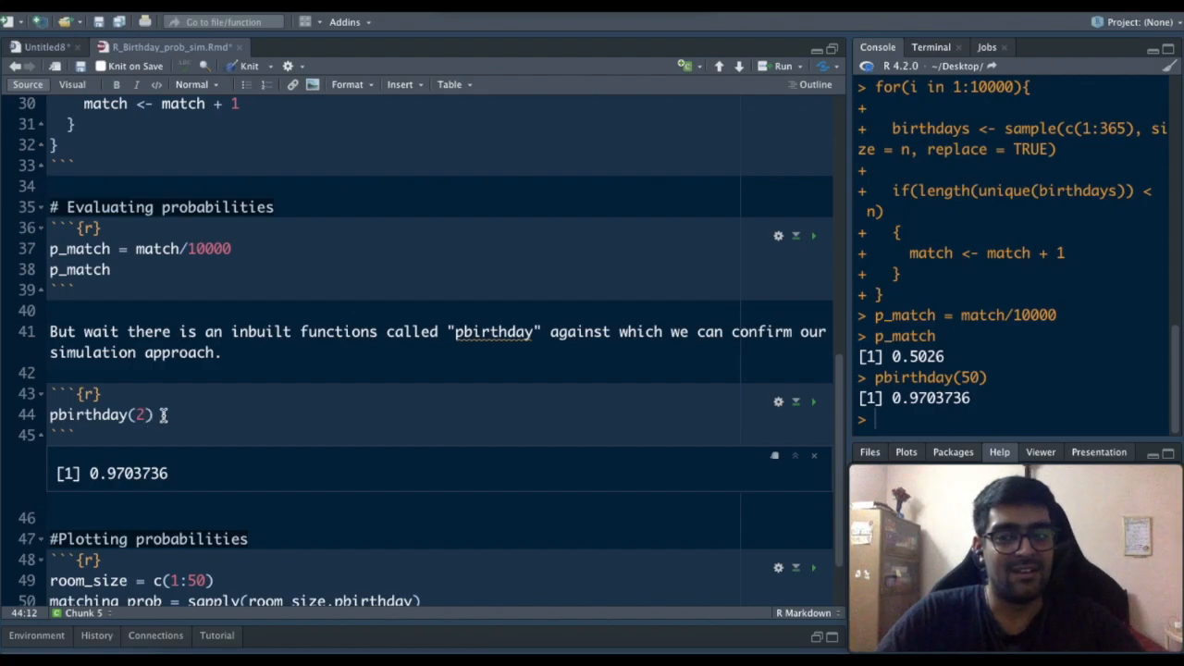
{"action": "type", "text": "3"}
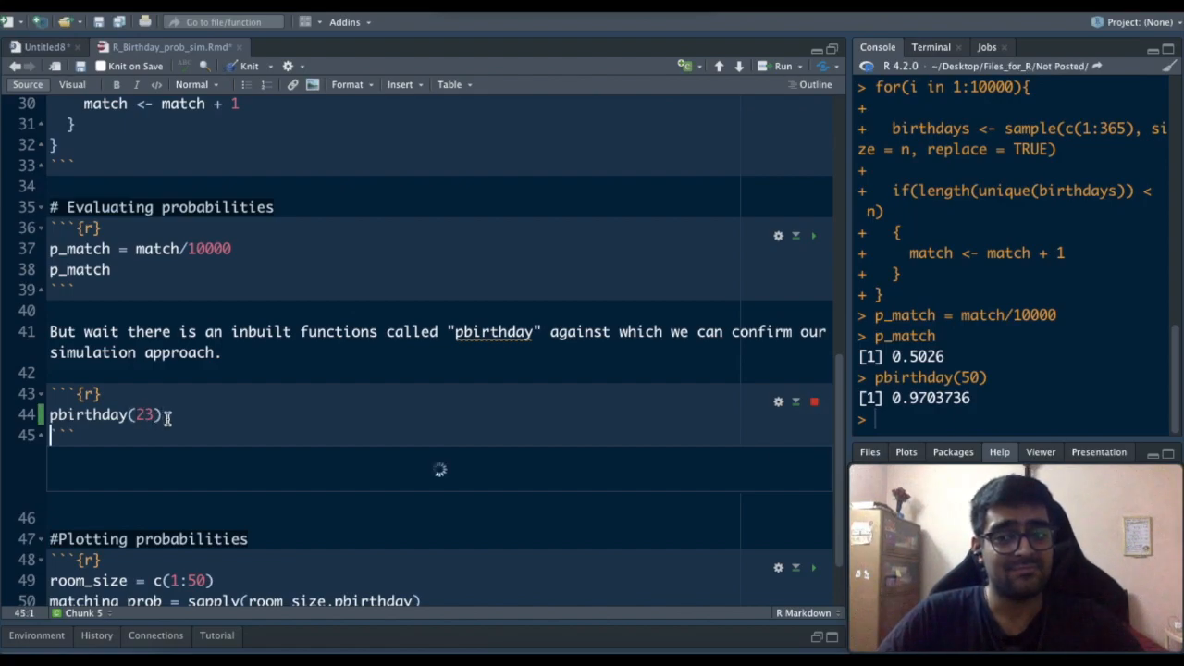
{"action": "left_click", "coordinate": [812, 401]}
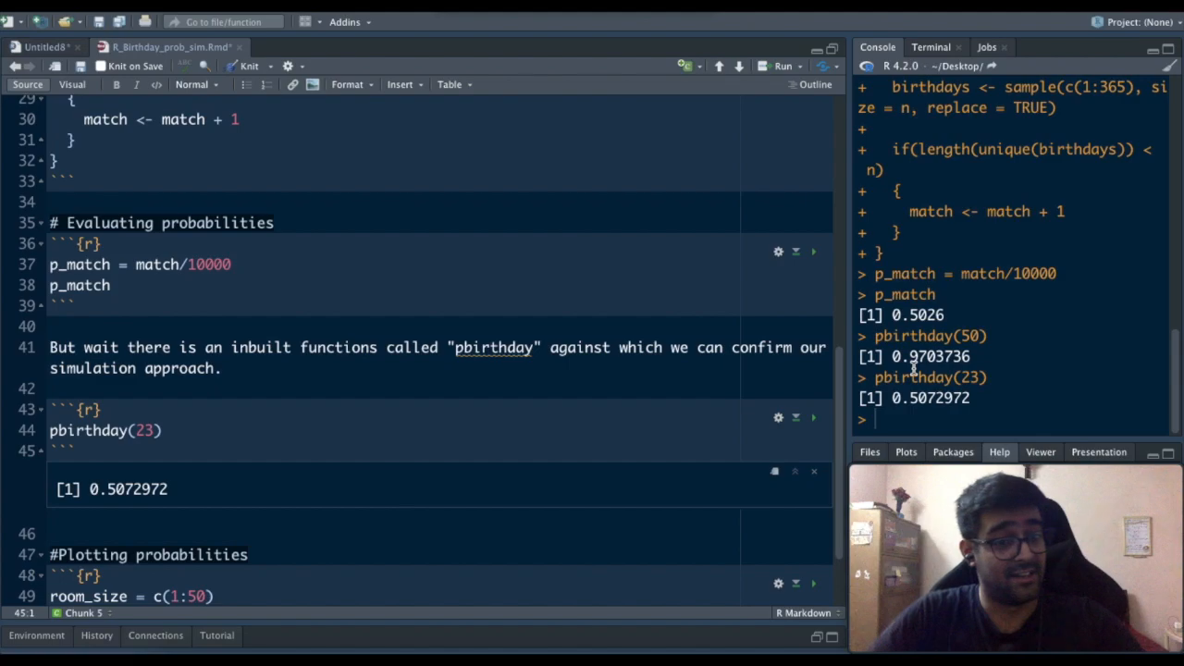
Run pbirthday with 10 people, giving 0.1169482, then change the argument to 30
{"action": "scroll", "scroll_direction": "down", "scroll_amount": 3}
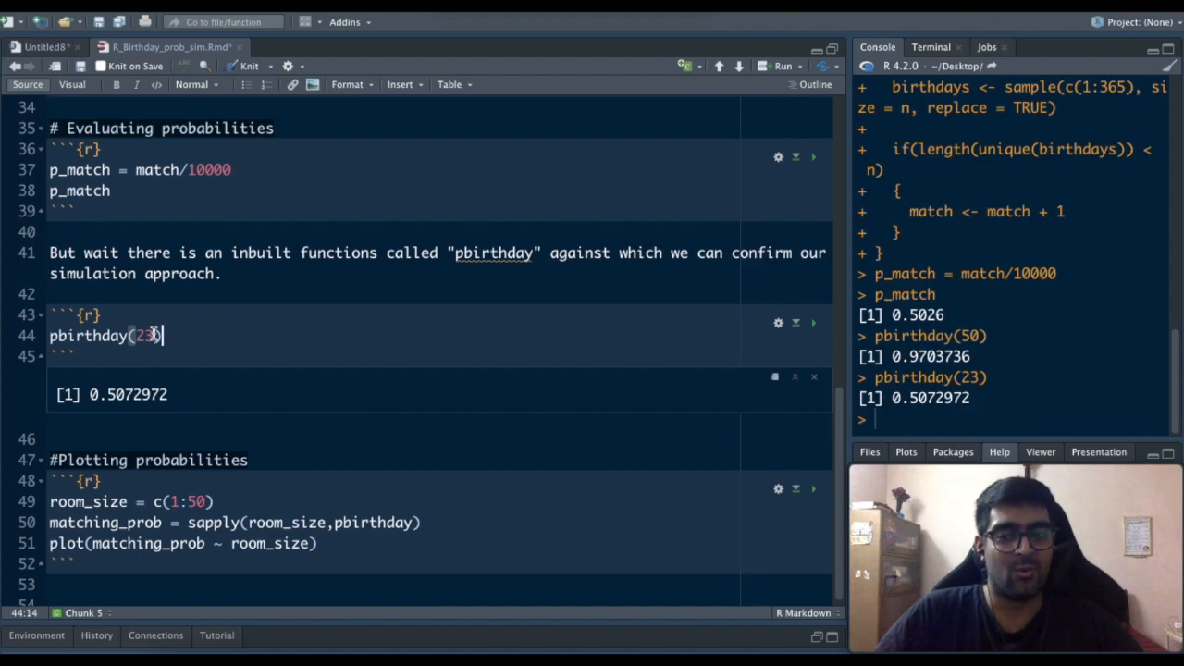
{"action": "type", "text": "10"}
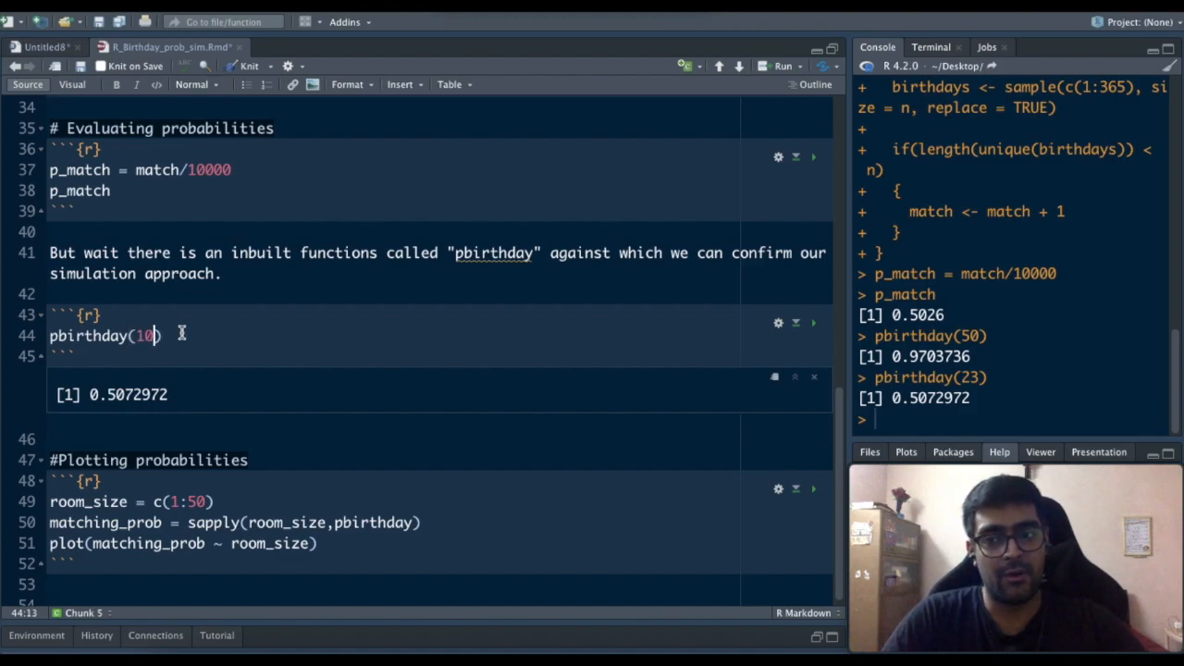
{"action": "left_click", "coordinate": [811, 321]}
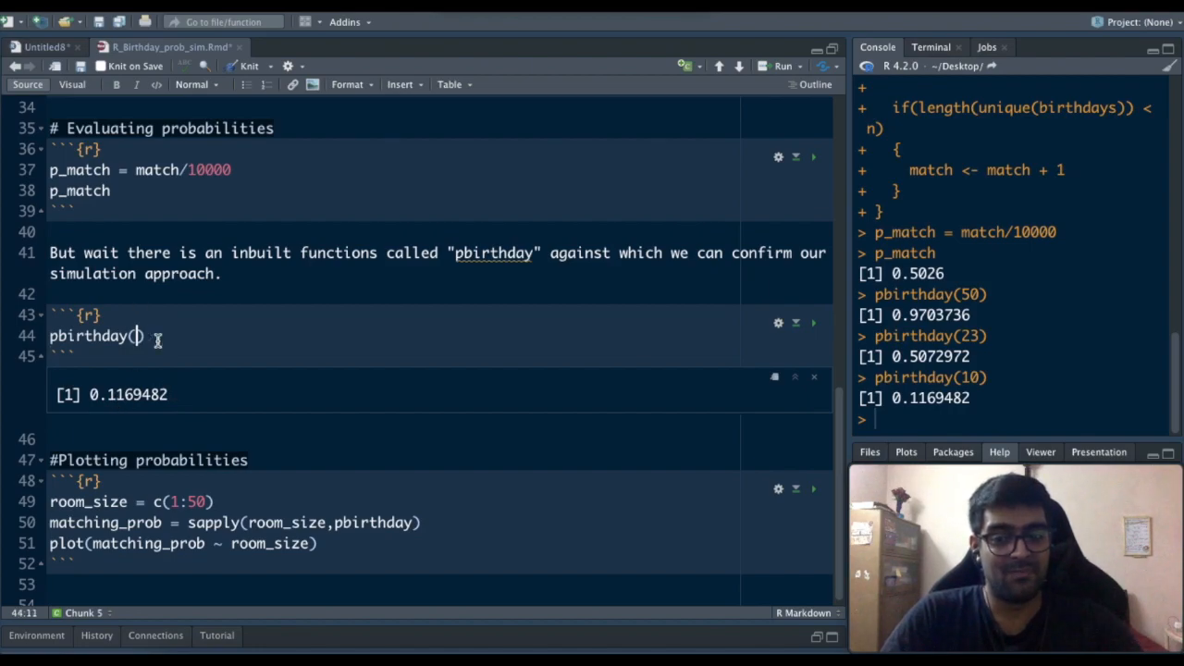
{"action": "type", "text": "30"}
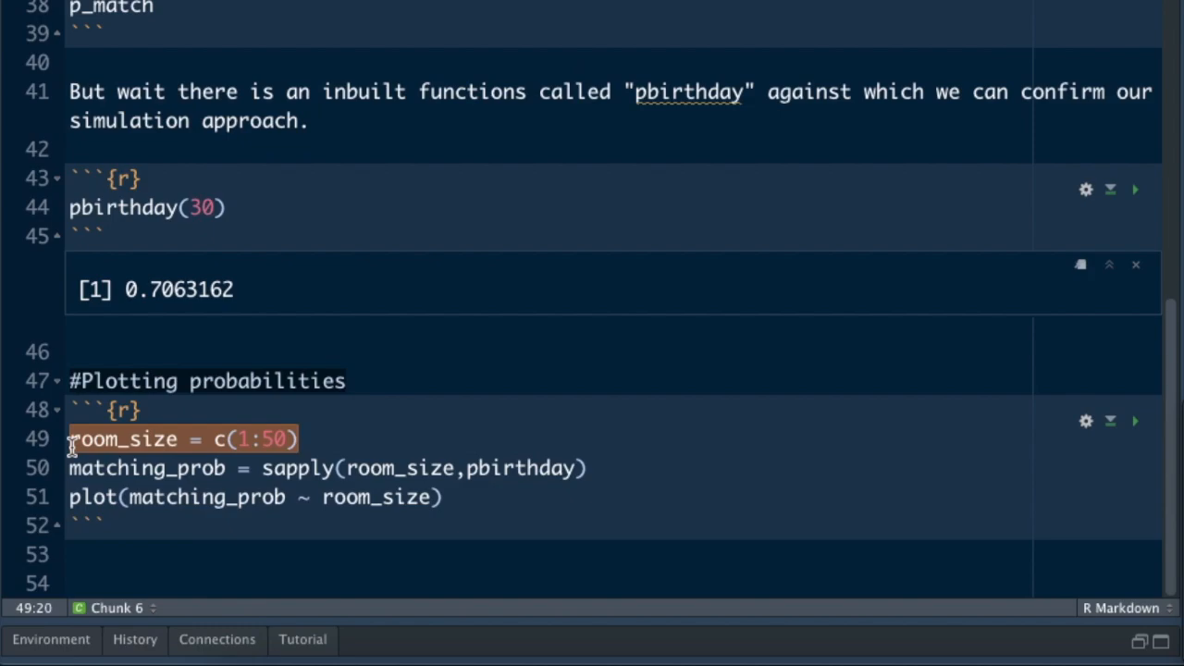
Highlight room_size and matching_prob in the plotting chunk, and change pbirthday(30) back to 50
{"action": "left_click", "coordinate": [326, 467]}
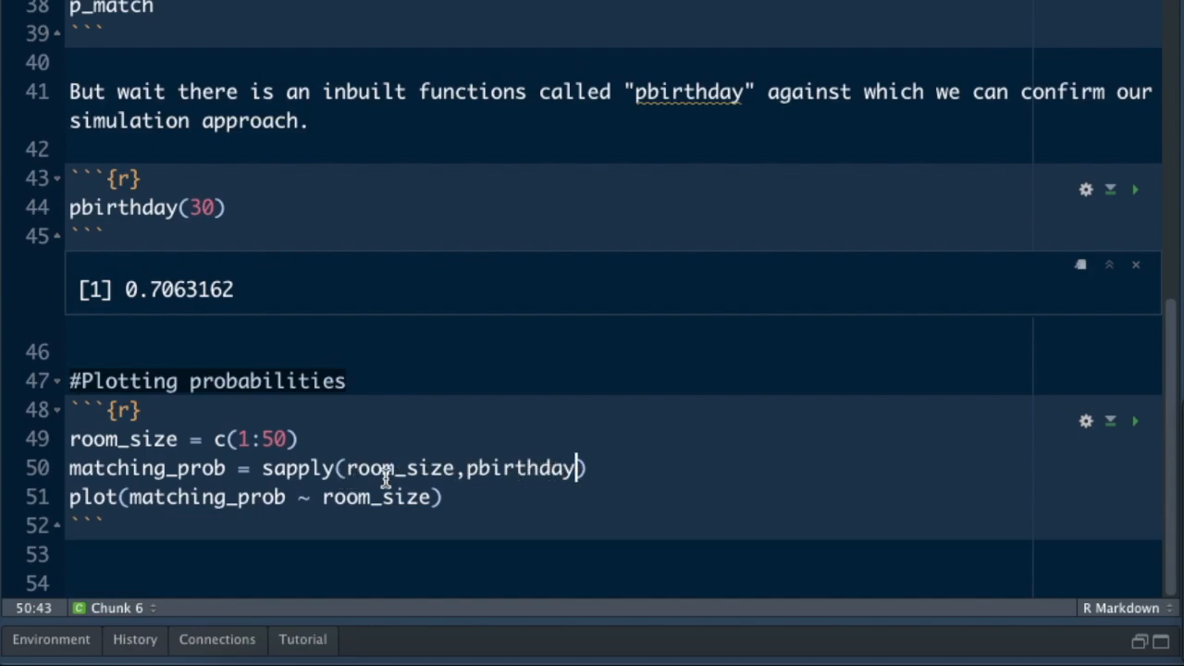
{"action": "double_click", "coordinate": [365, 467]}
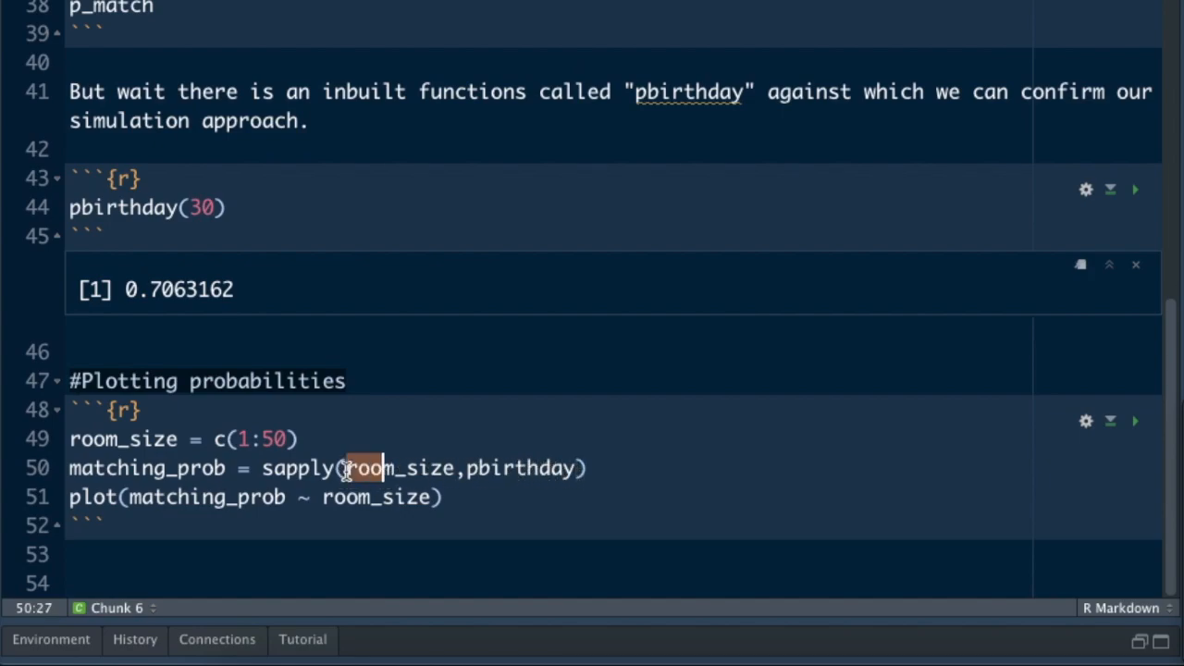
{"action": "double_click", "coordinate": [370, 468]}
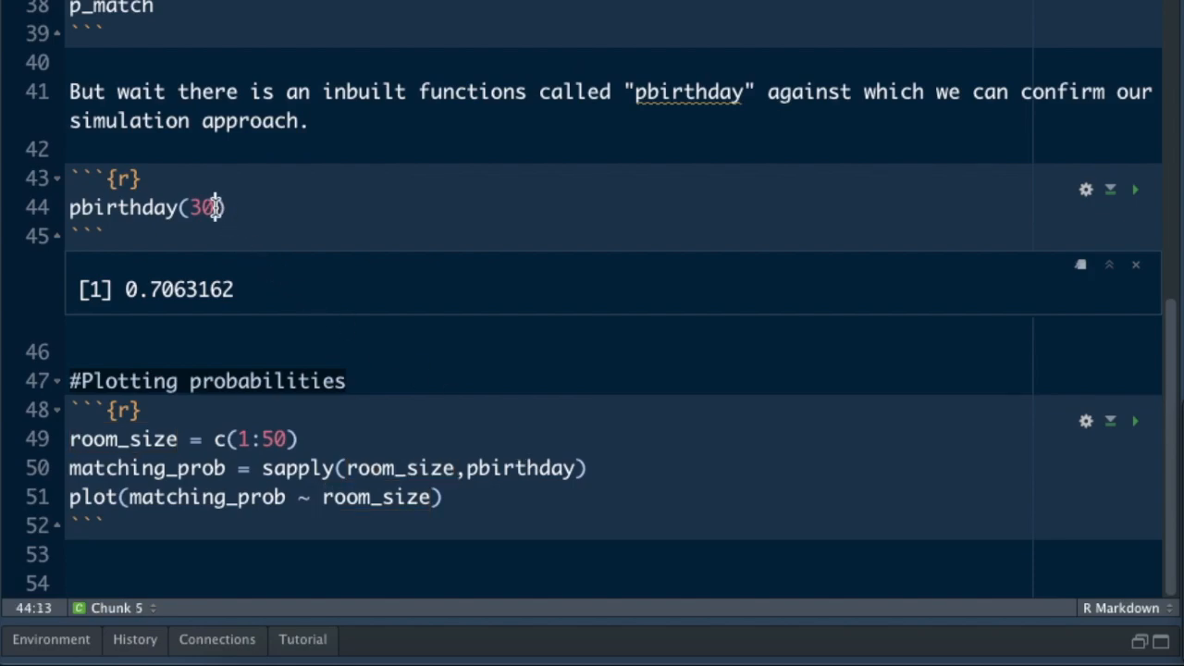
{"action": "key", "text": "Backspace"}
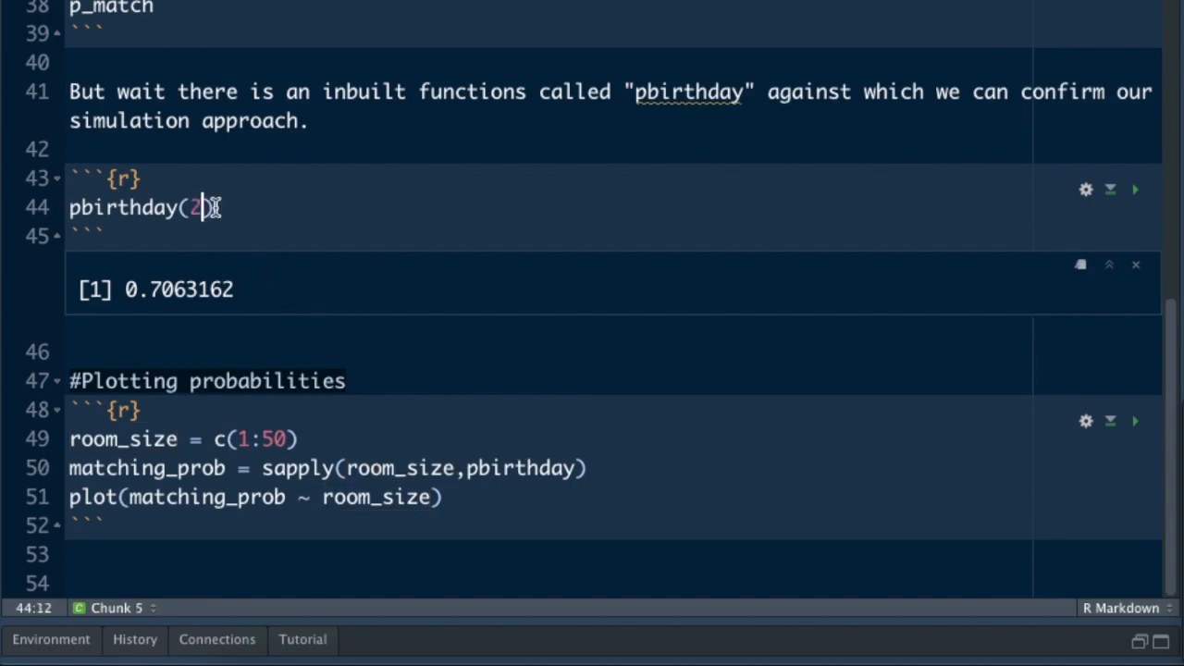
{"action": "key", "text": "Backspace"}
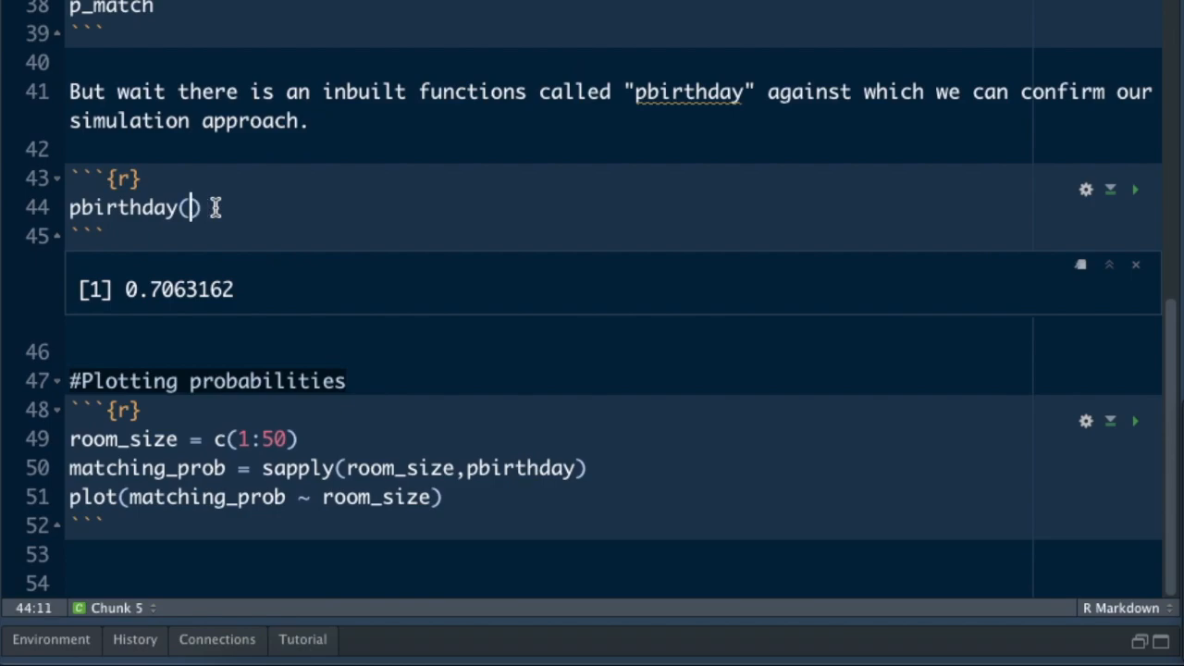
{"action": "type", "text": "50"}
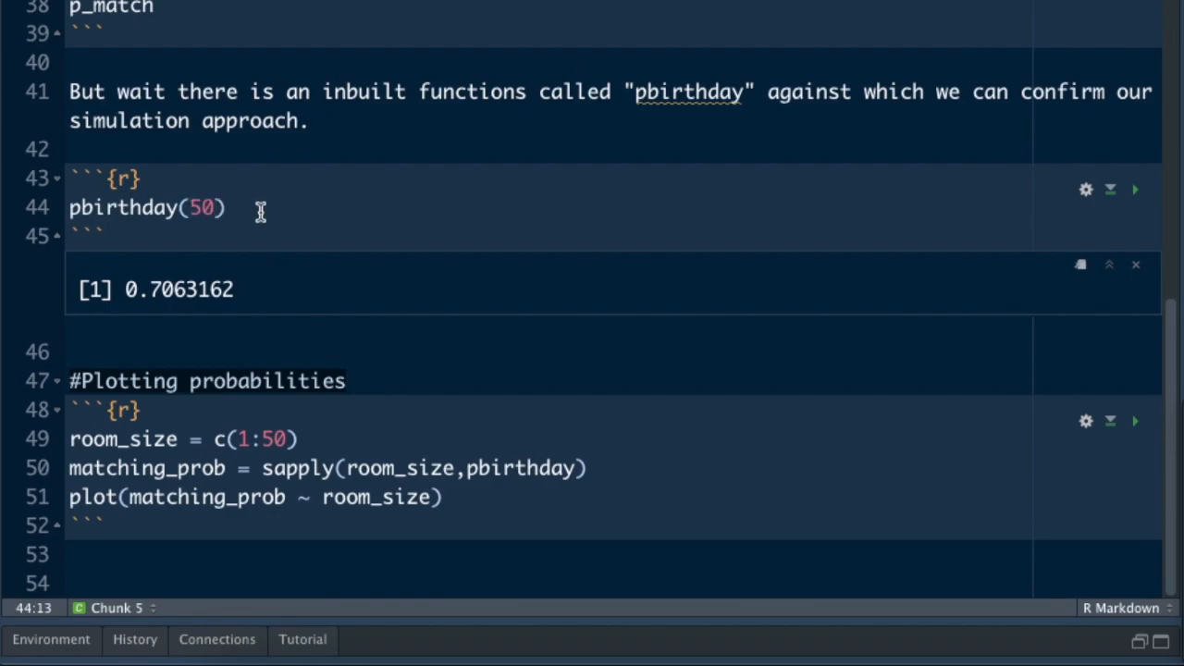
{"action": "mouse_move", "coordinate": [154, 599]}
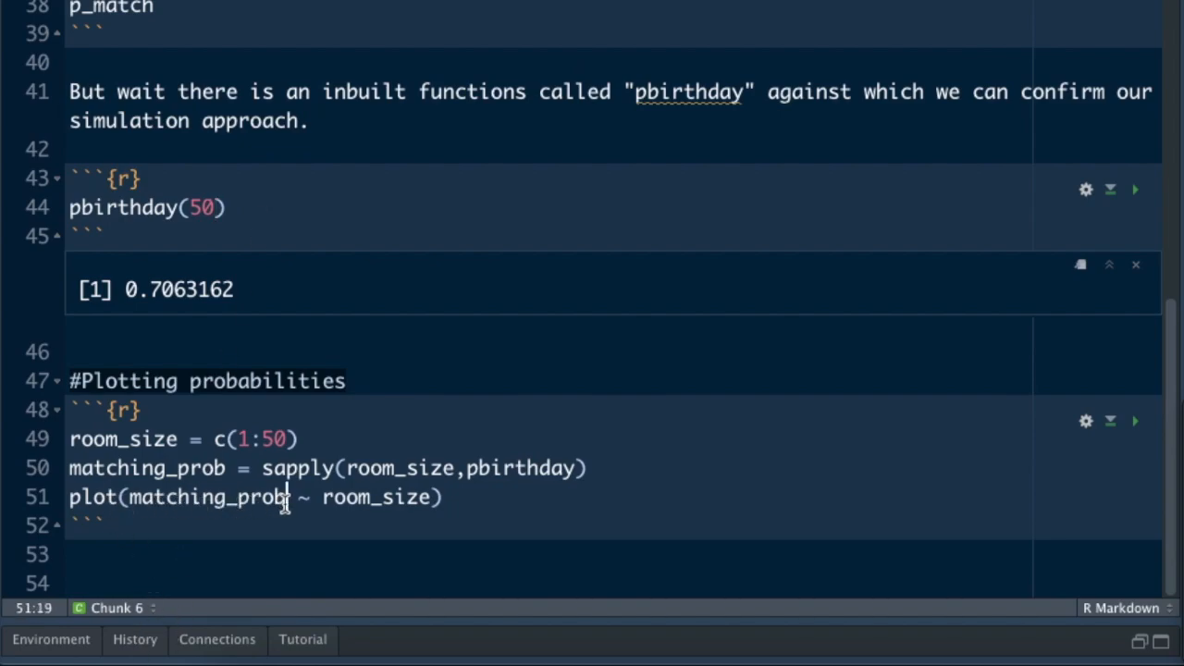
{"action": "double_click", "coordinate": [227, 497]}
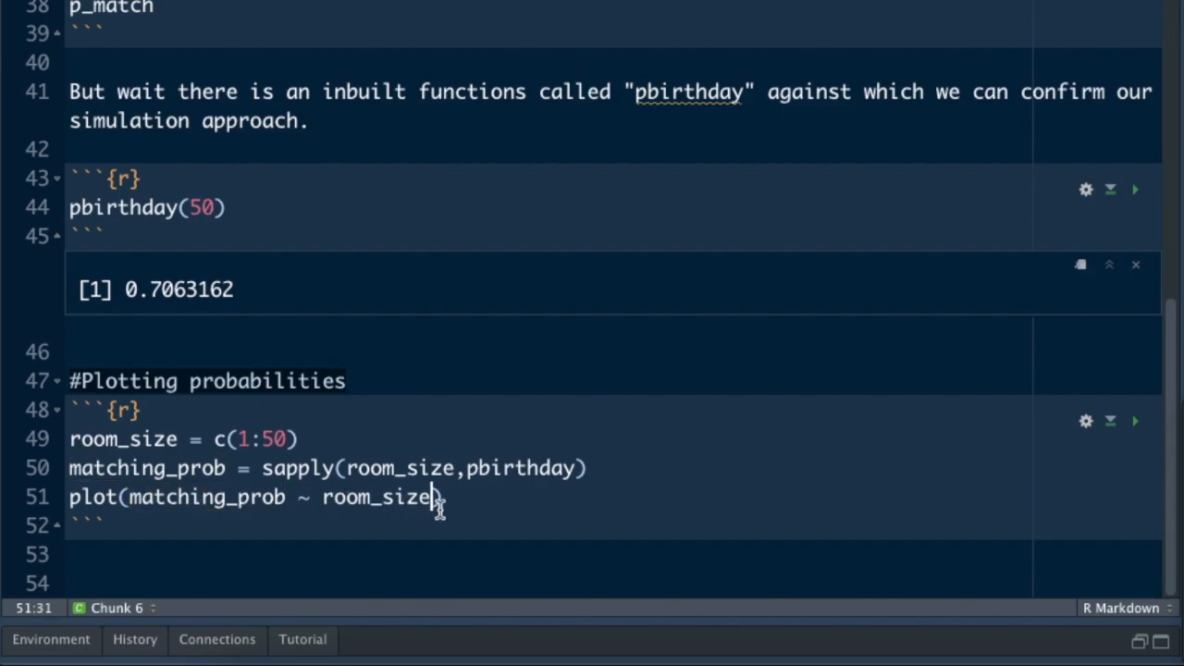
{"action": "mouse_move", "coordinate": [1063, 444]}
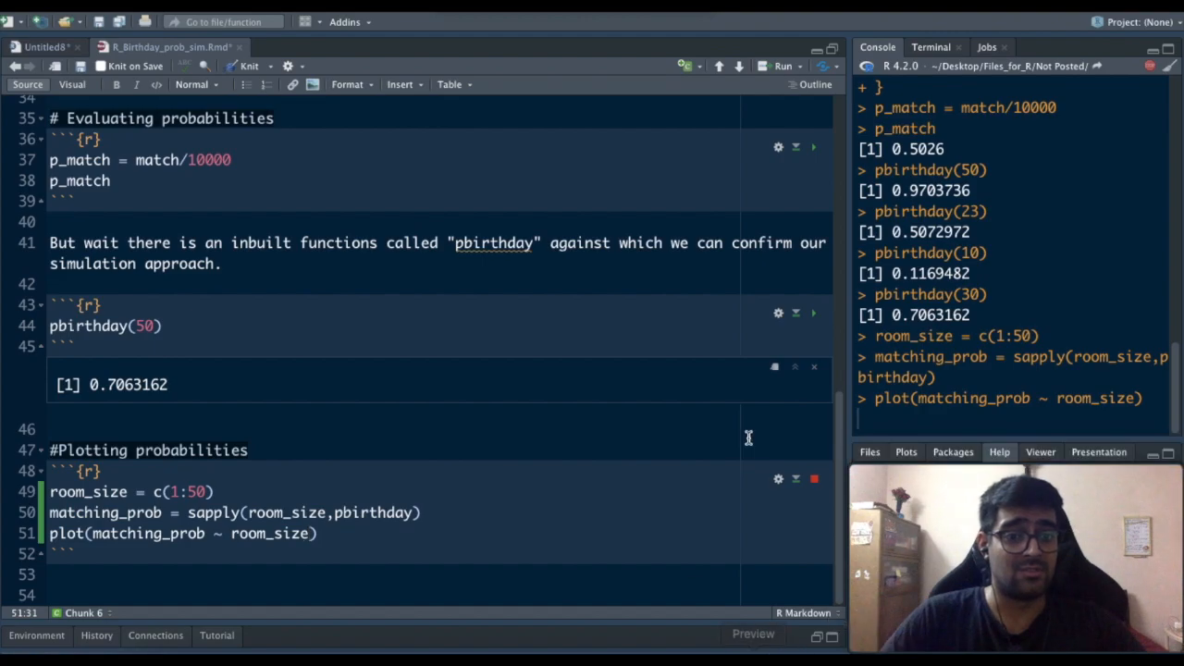
Run the plotting chunk to plot matching_prob against room sizes 1–50
{"action": "left_click", "coordinate": [813, 478]}
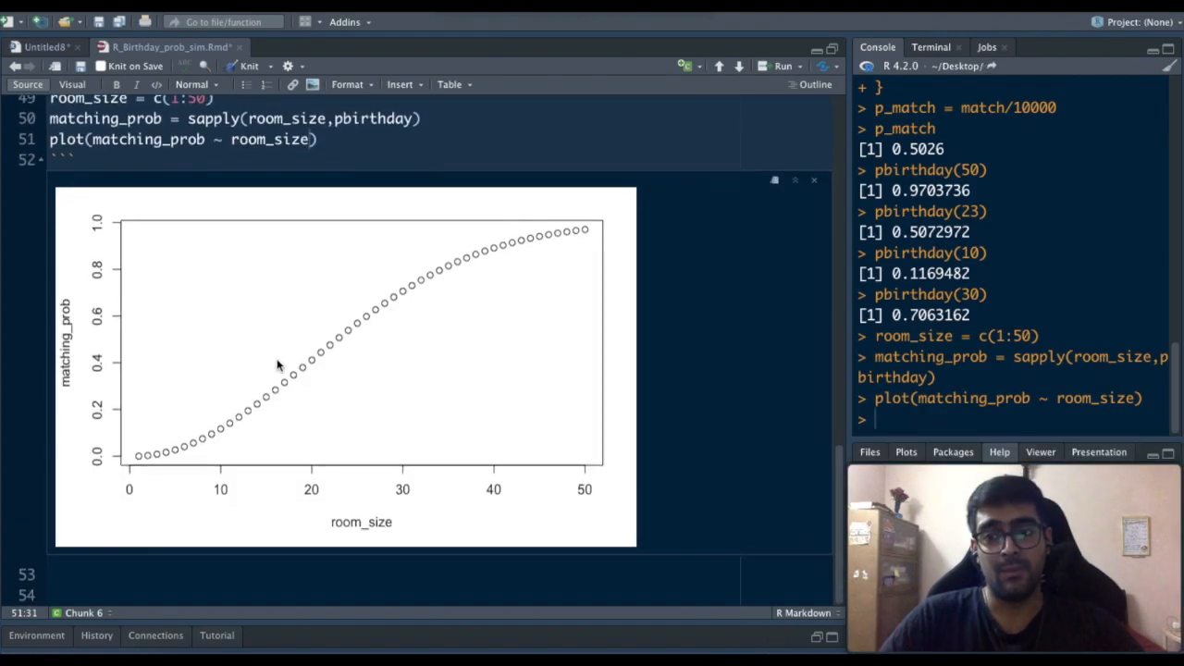
{"action": "mouse_move", "coordinate": [428, 460]}
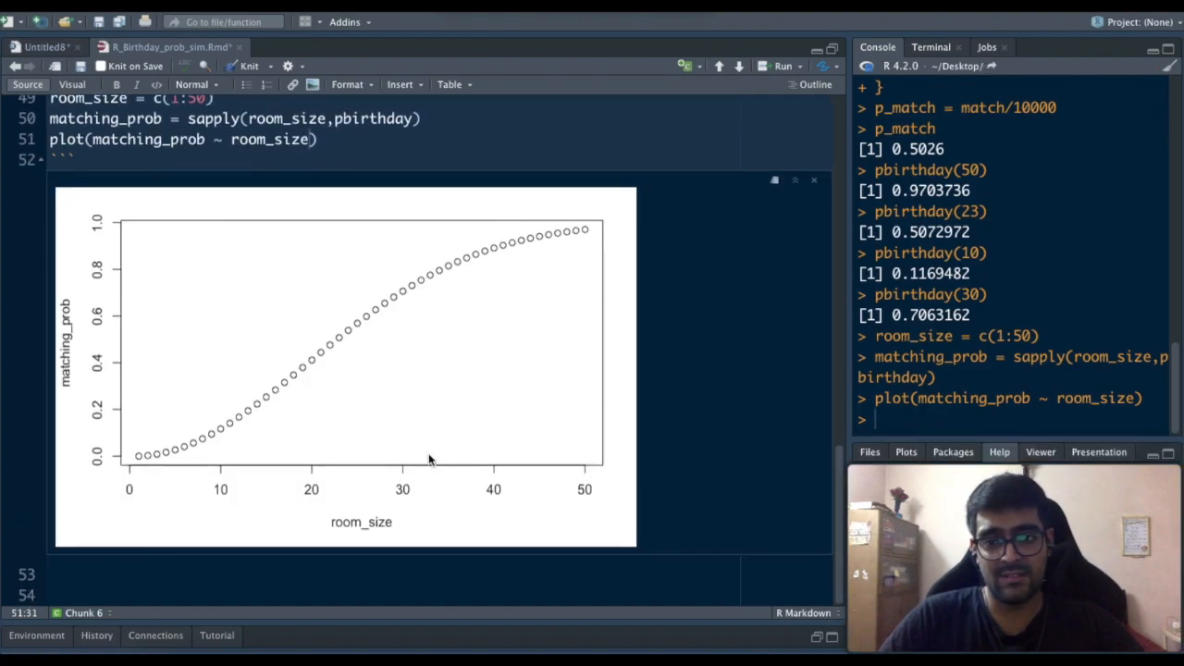
{"action": "mouse_move", "coordinate": [497, 282]}
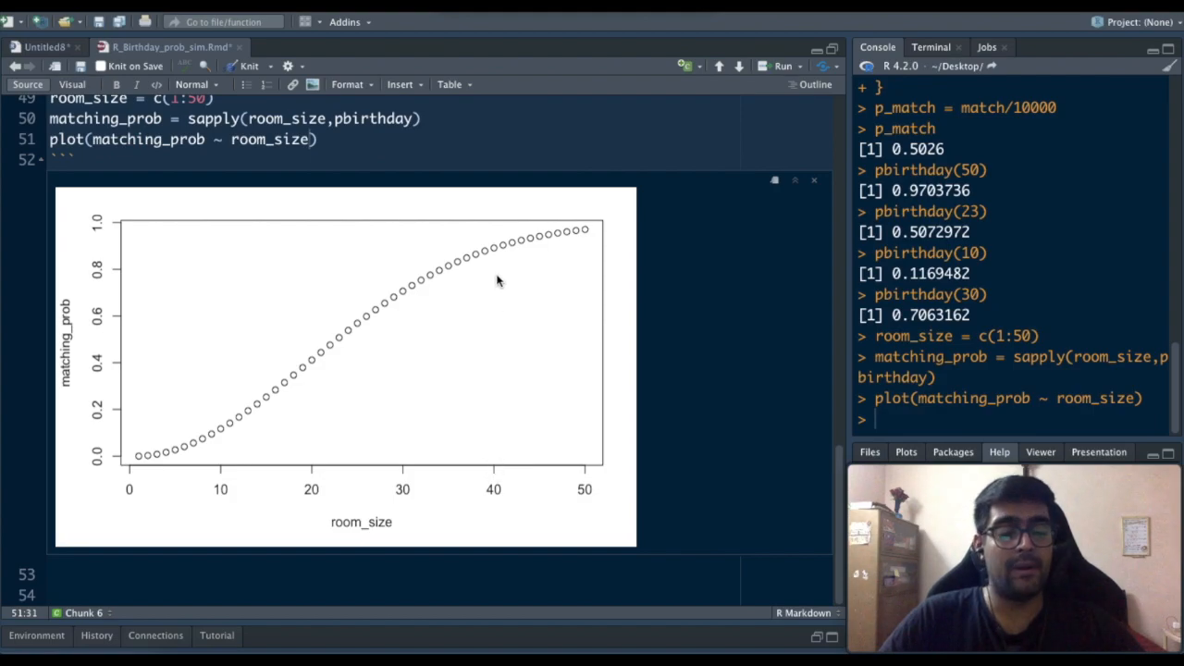